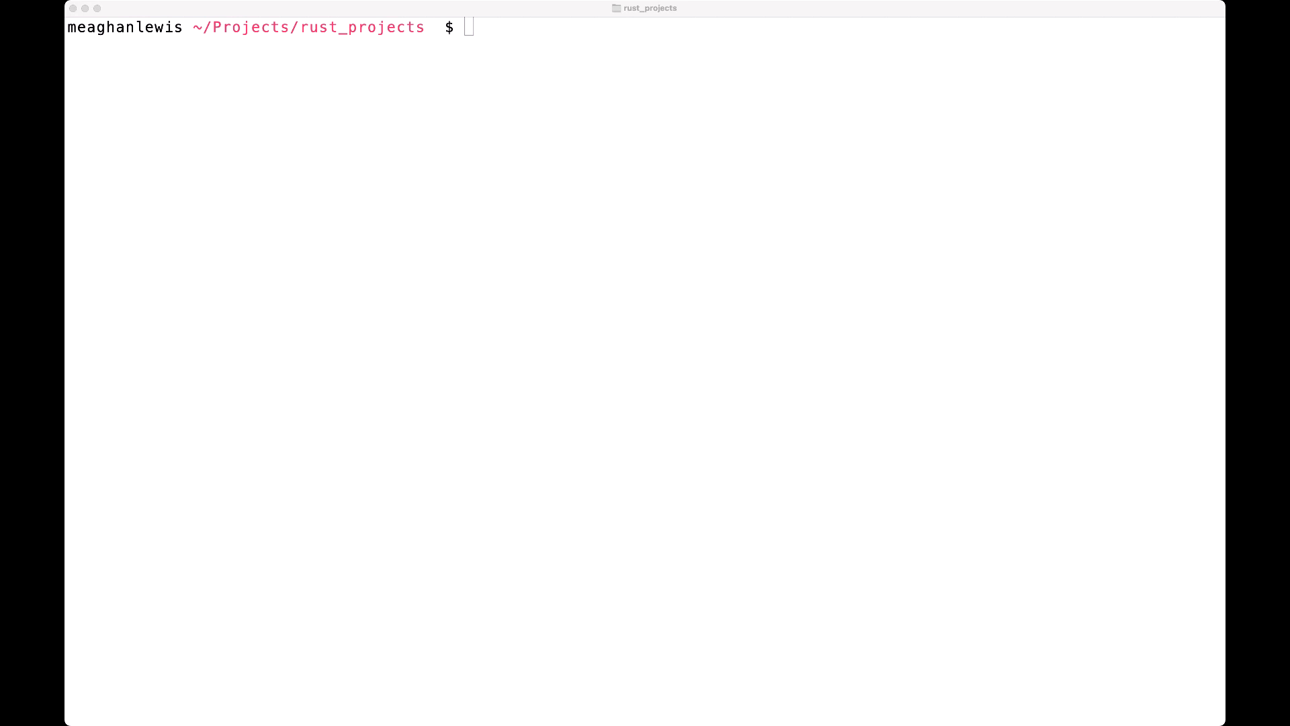
# Run cargo new errors in the terminal to generate the errors project
pyautogui.write('cargo new errors')
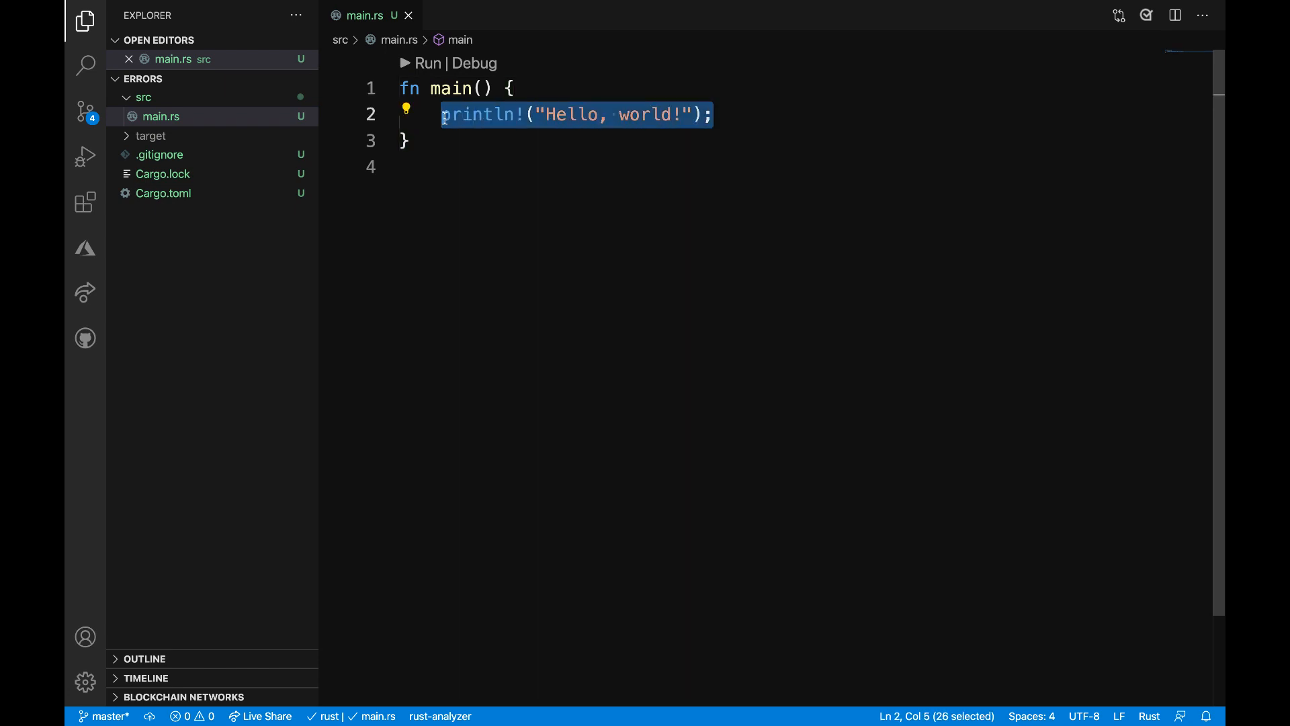
# Replace the println! line in main.rs with panic!("Farewell");
pyautogui.write('panic!("')
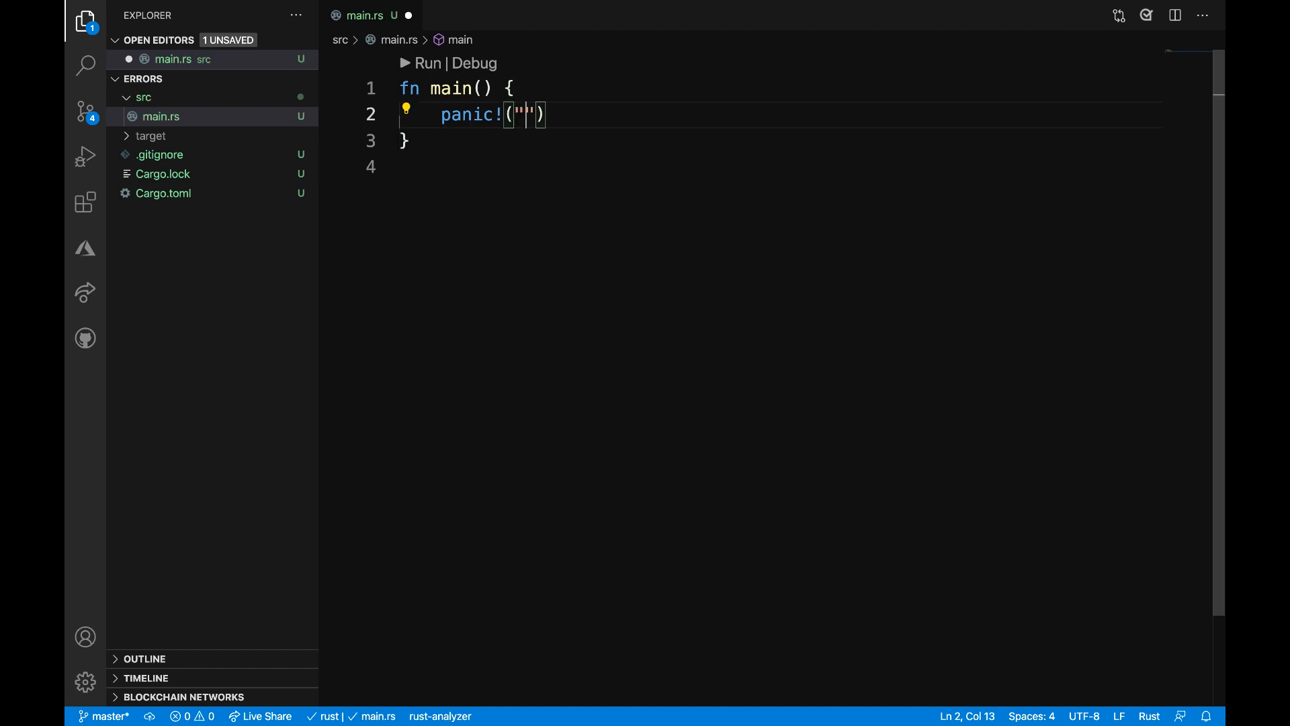
pyautogui.write('Farewell')
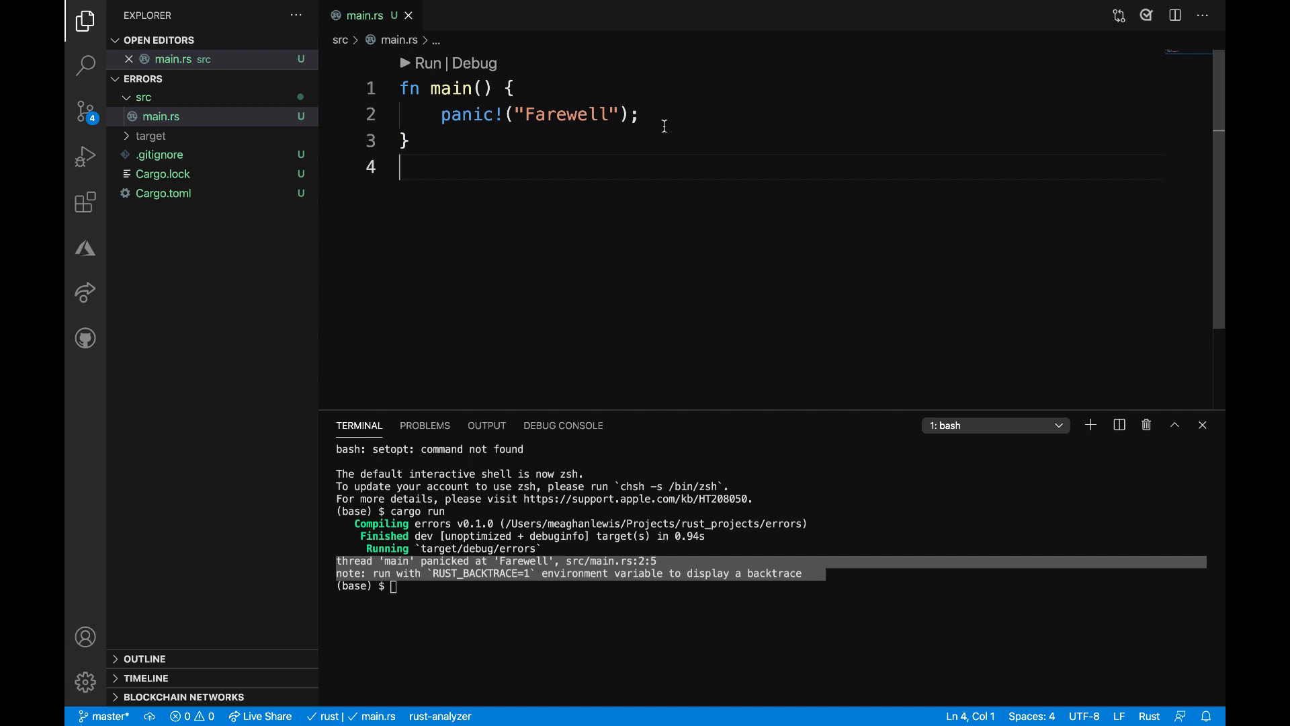
pyautogui.moveTo(1030, 105)
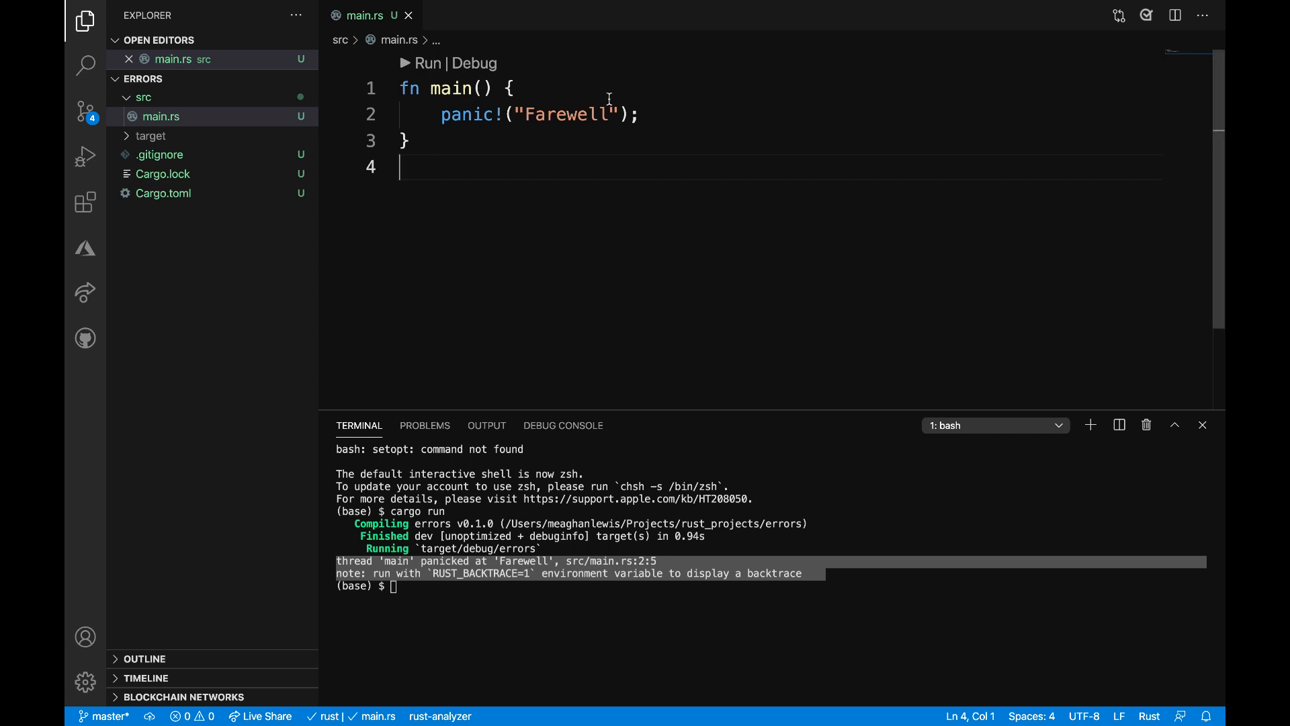
# Replace the panic with let v = vec![0,1,2,3]; and println!("{}", v[6]);
pyautogui.moveTo(454, 114); pyautogui.dragTo(639, 115)
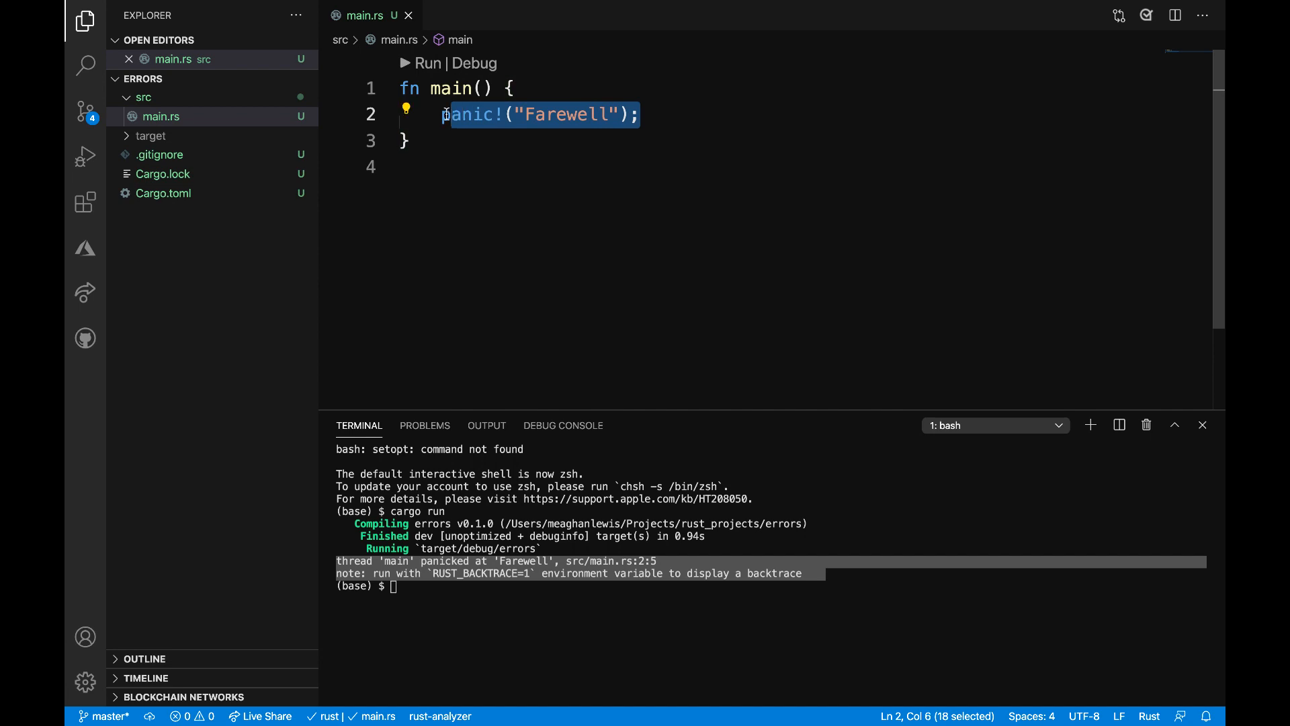
pyautogui.write('let')
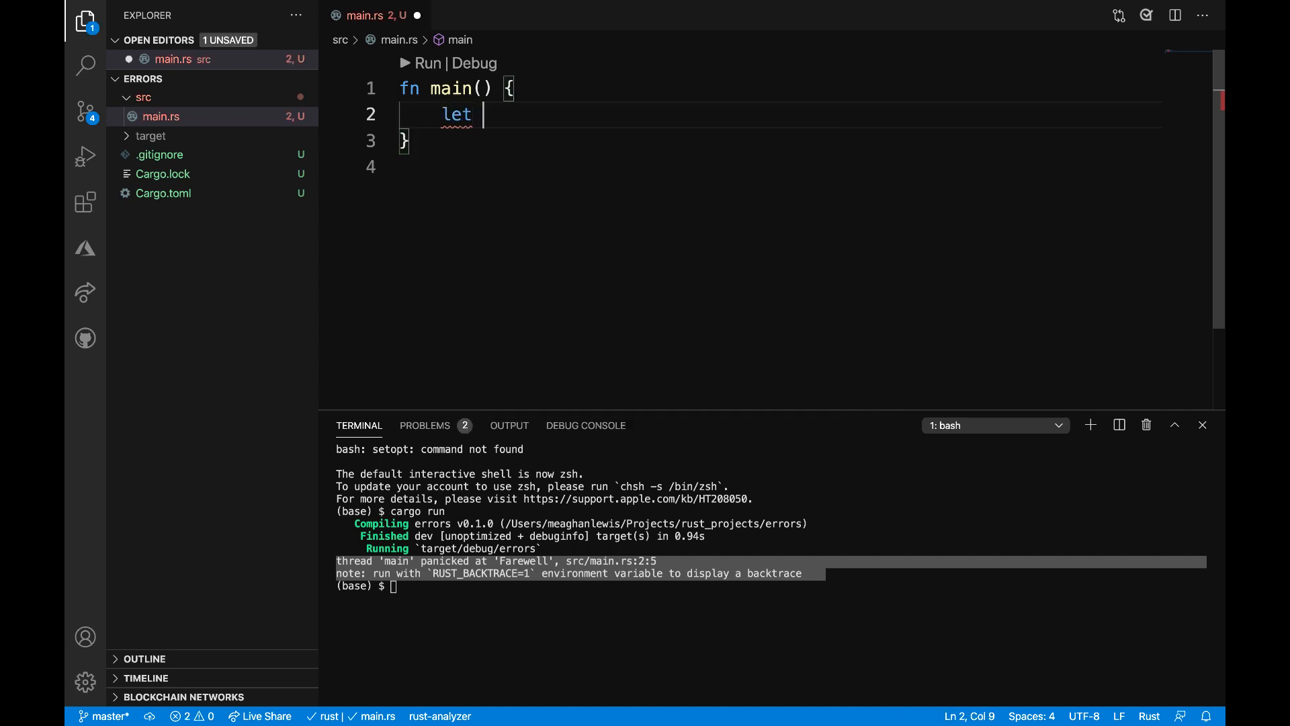
pyautogui.write('v')
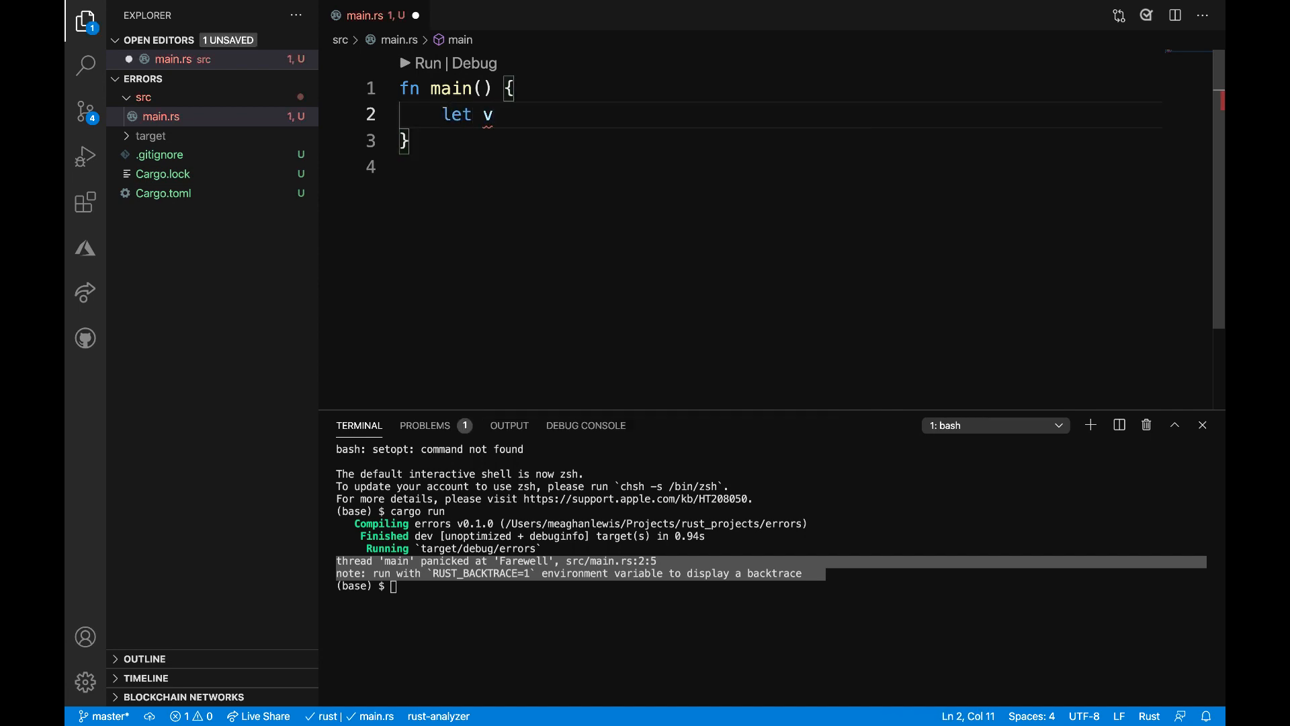
pyautogui.write('= vec![0,1')
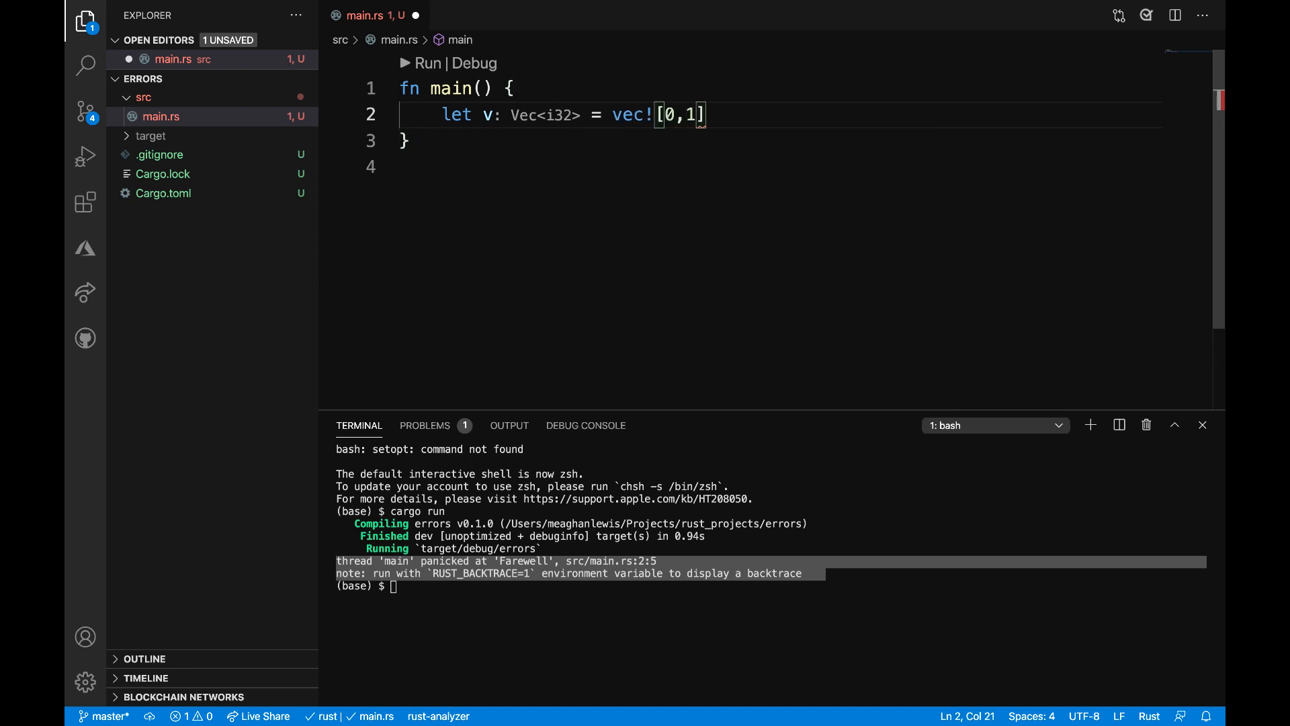
pyautogui.write(',2,3')
pyautogui.write('println!(')
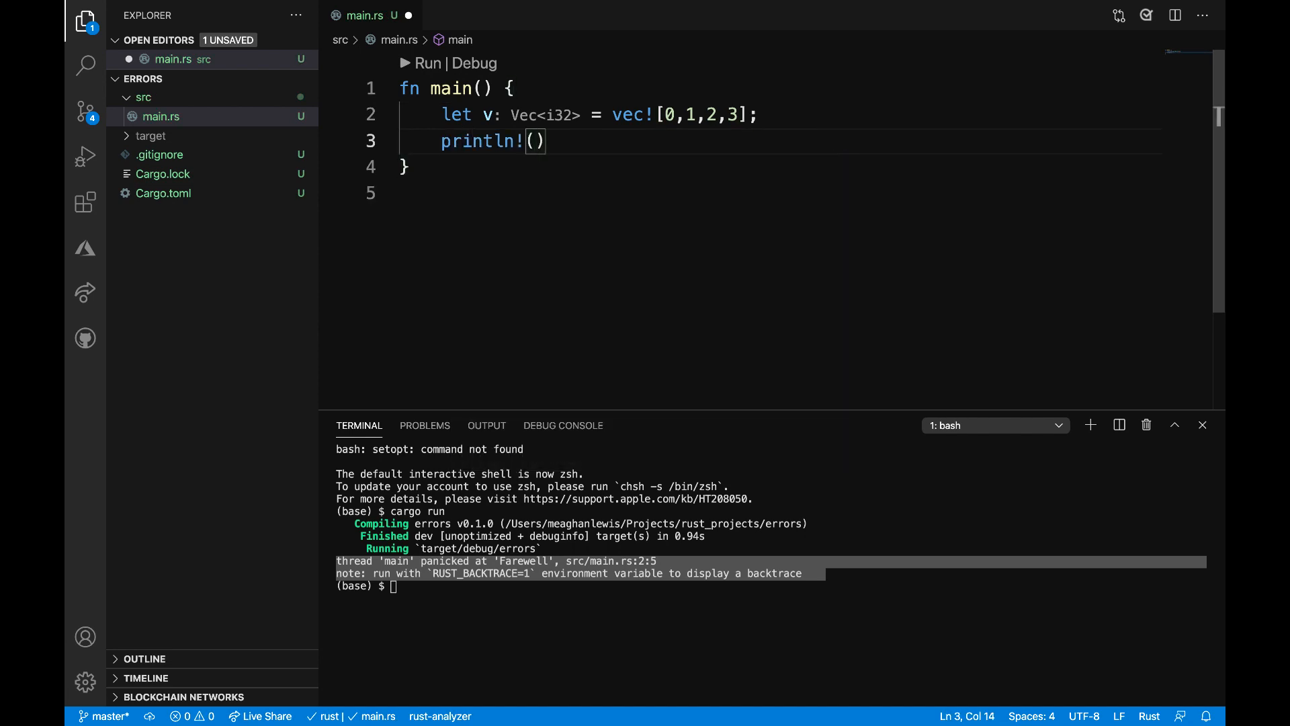
pyautogui.write('""')
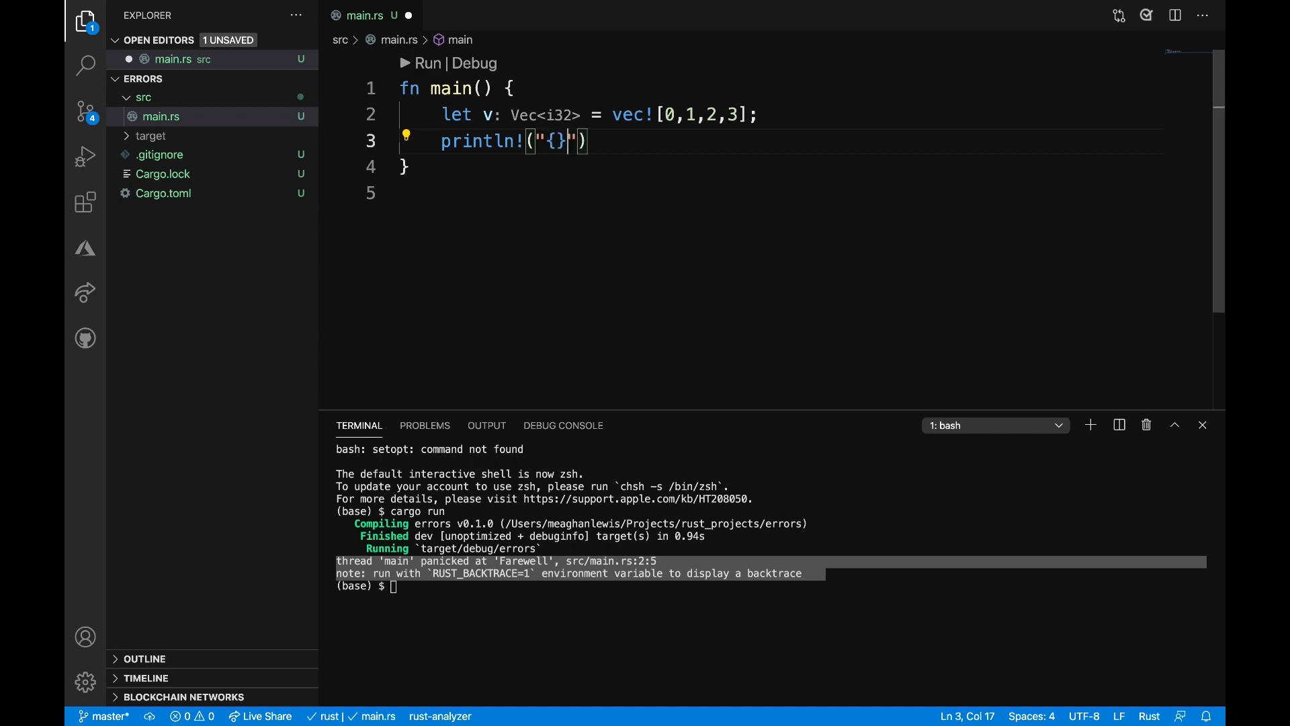
pyautogui.write(', v[6]')
pyautogui.click(771, 585)
pyautogui.write('cargo run')
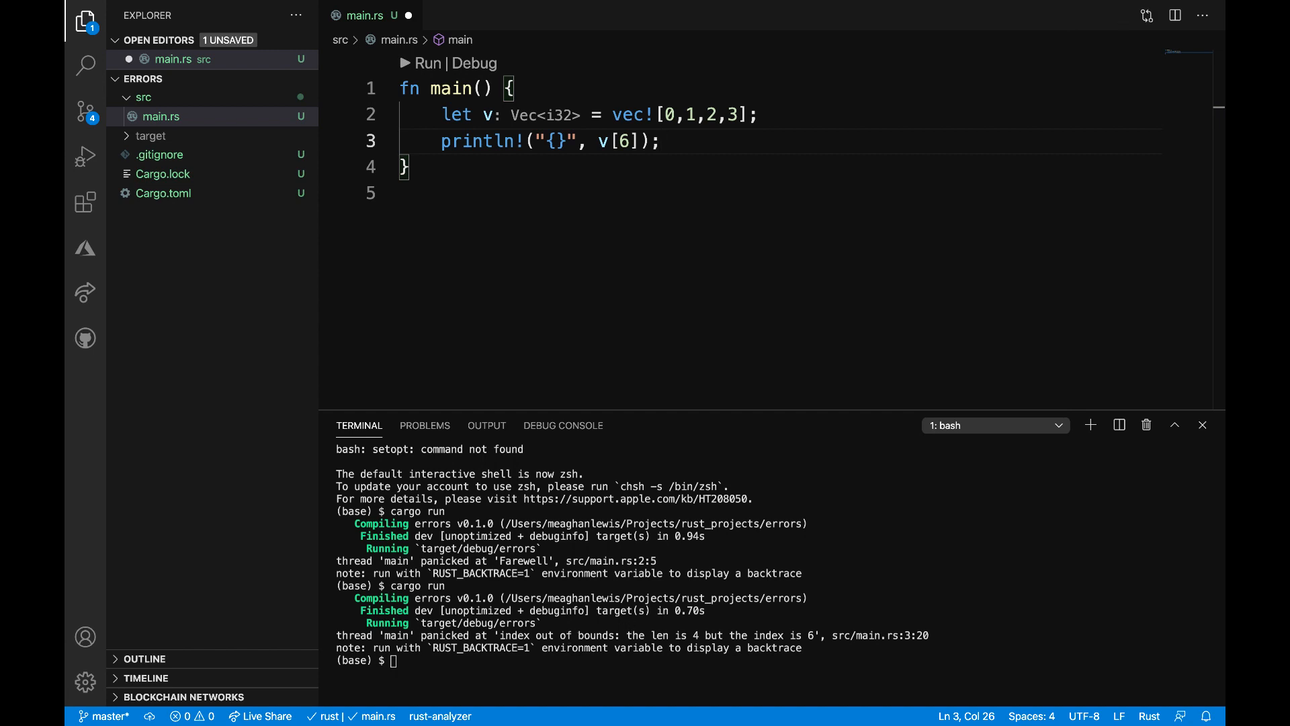
pyautogui.click(440, 114)
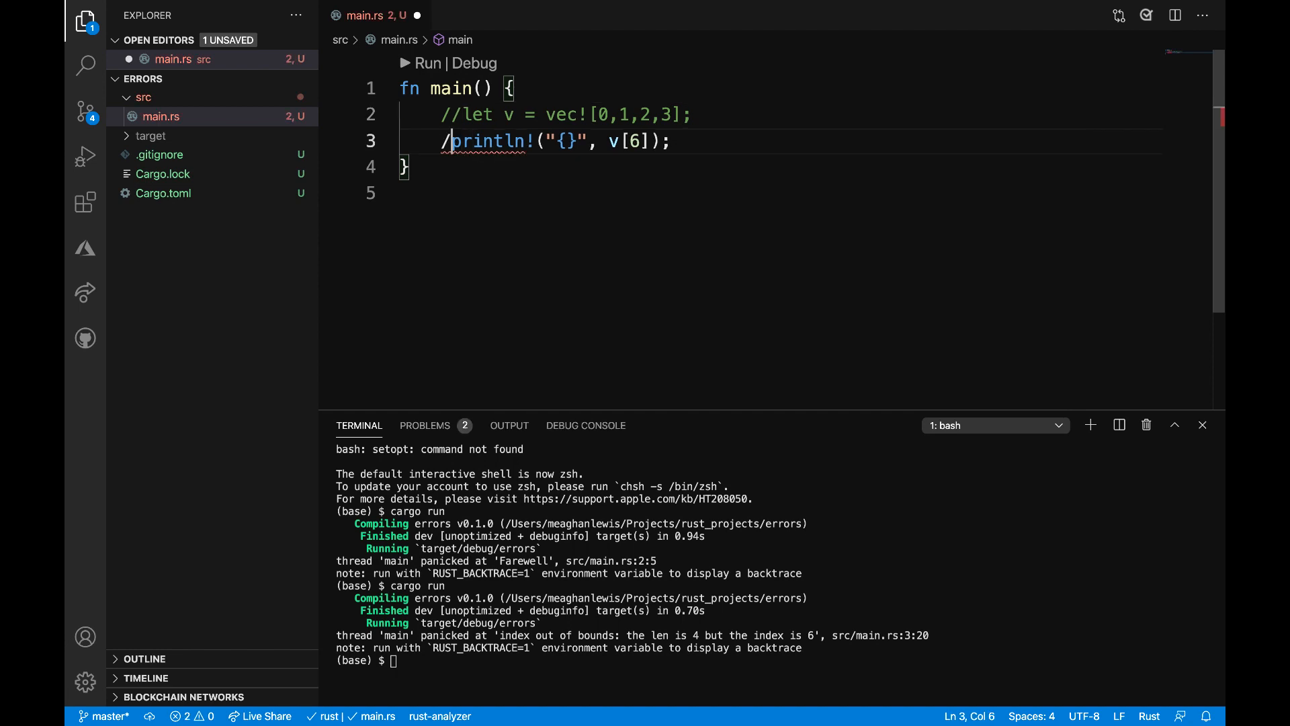
# Comment out the old code and add a fruits vector of banana, apple and coconut
pyautogui.write('/')
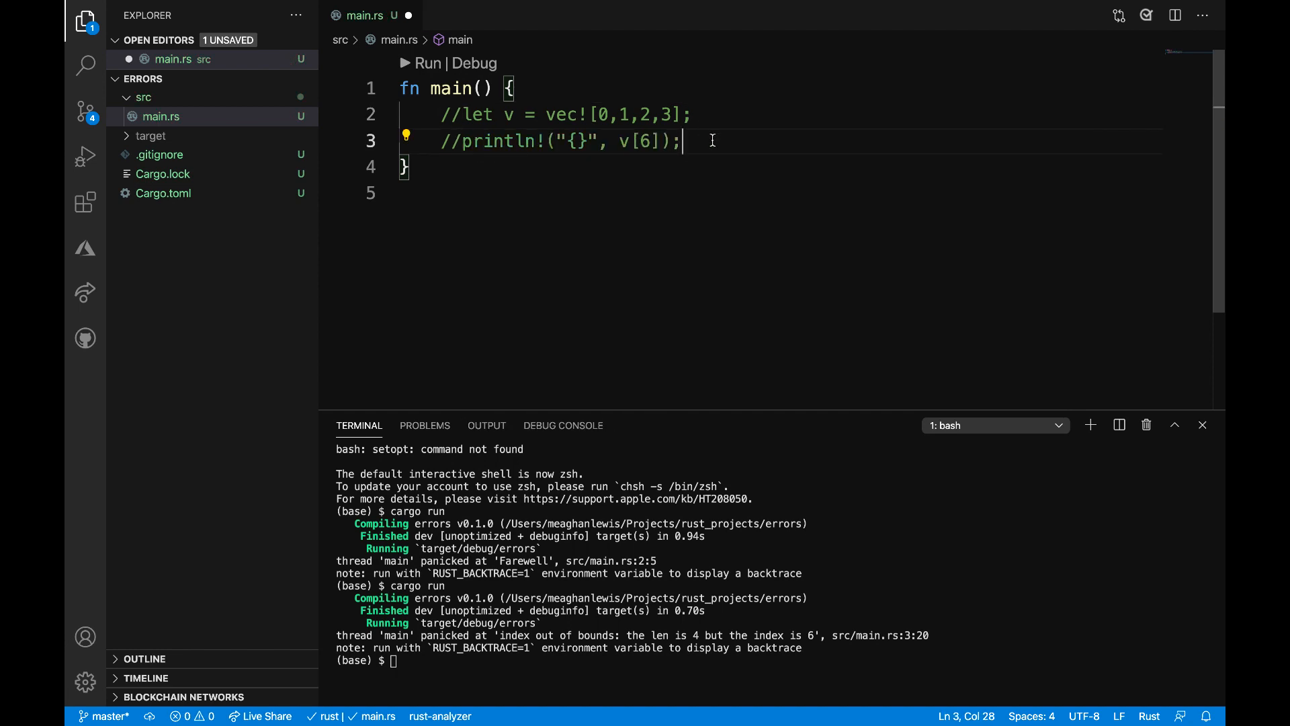
pyautogui.write('let fruite')
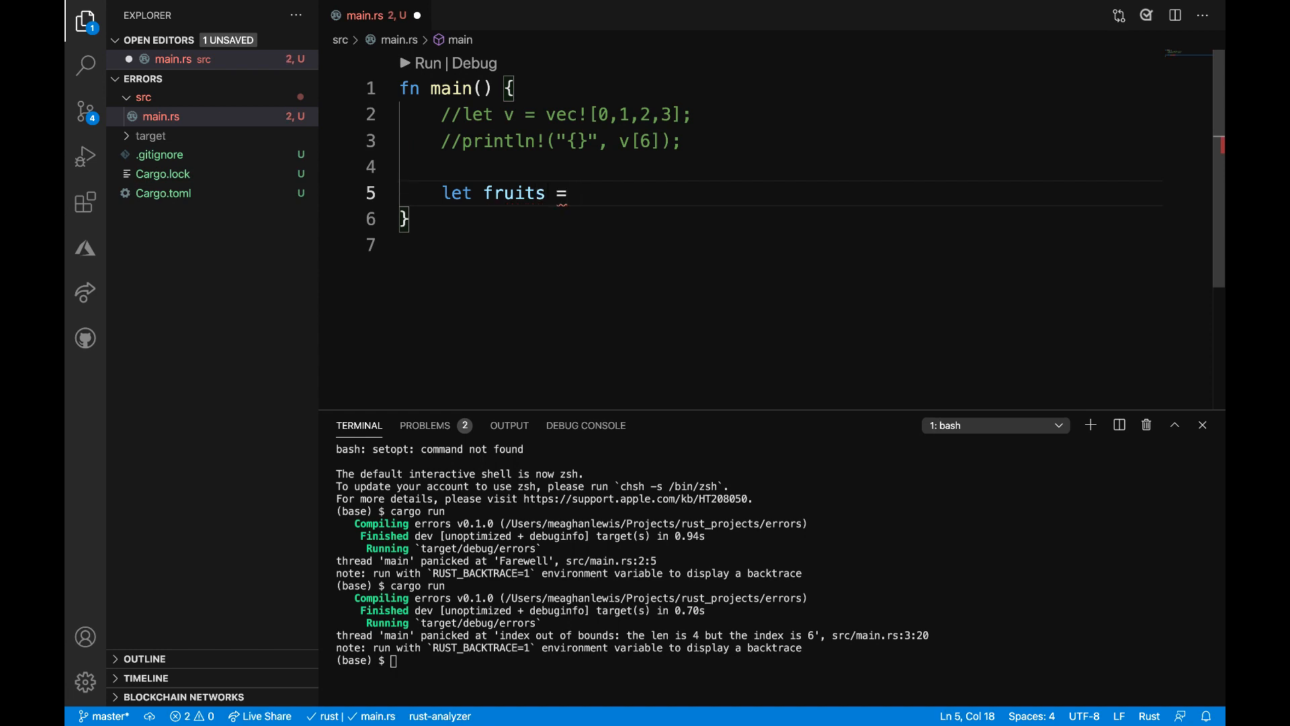
pyautogui.write('vec!["')
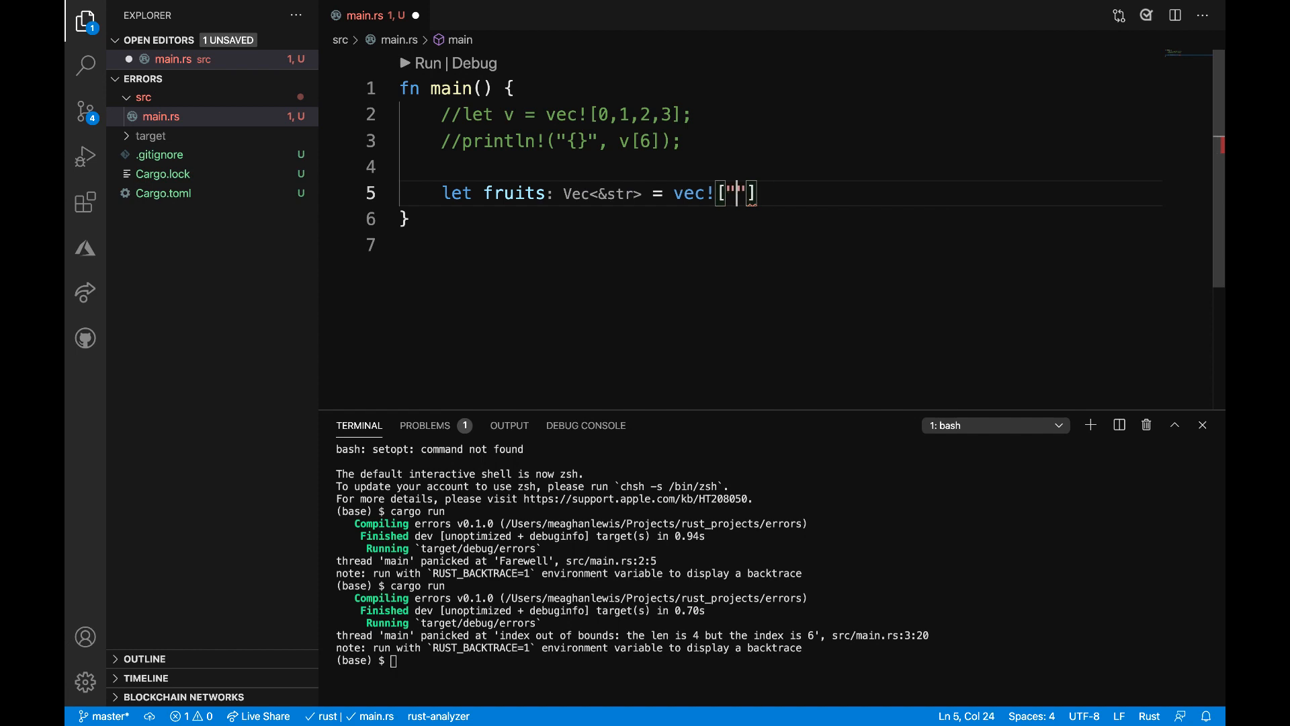
pyautogui.write('banana')
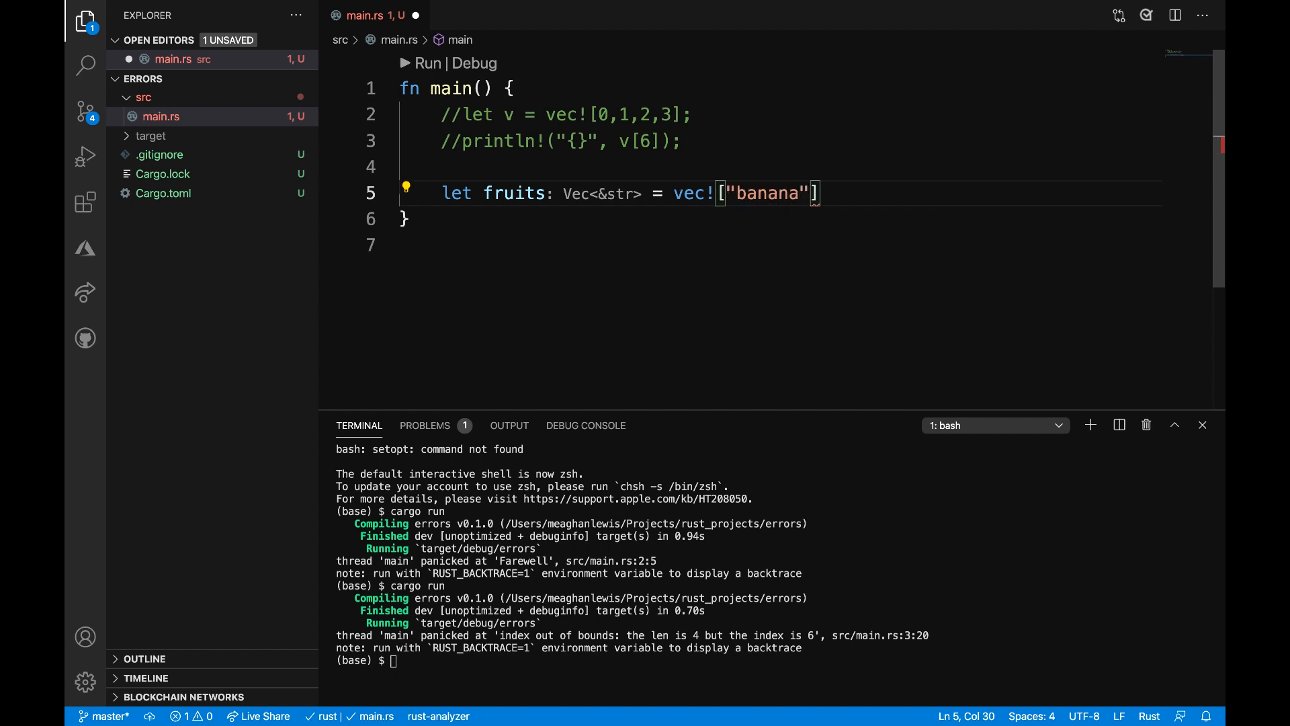
pyautogui.write(', "apple"')
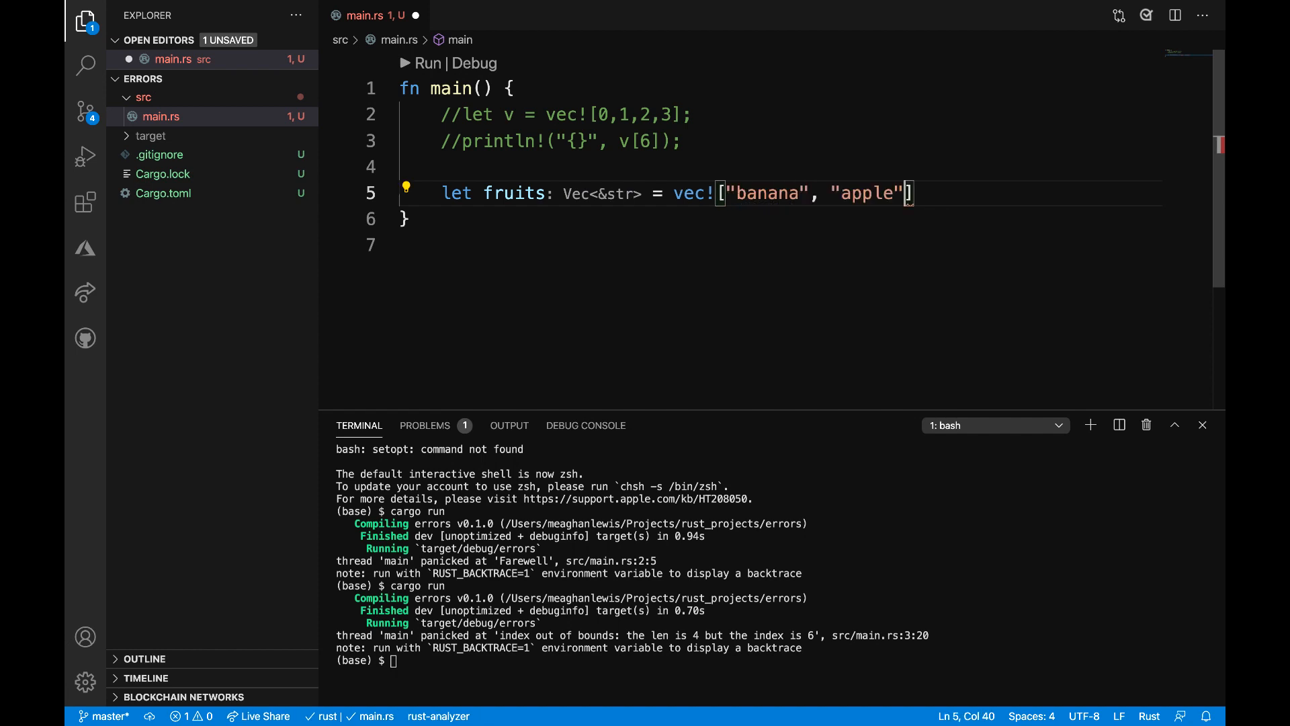
pyautogui.write(', "coconu"')
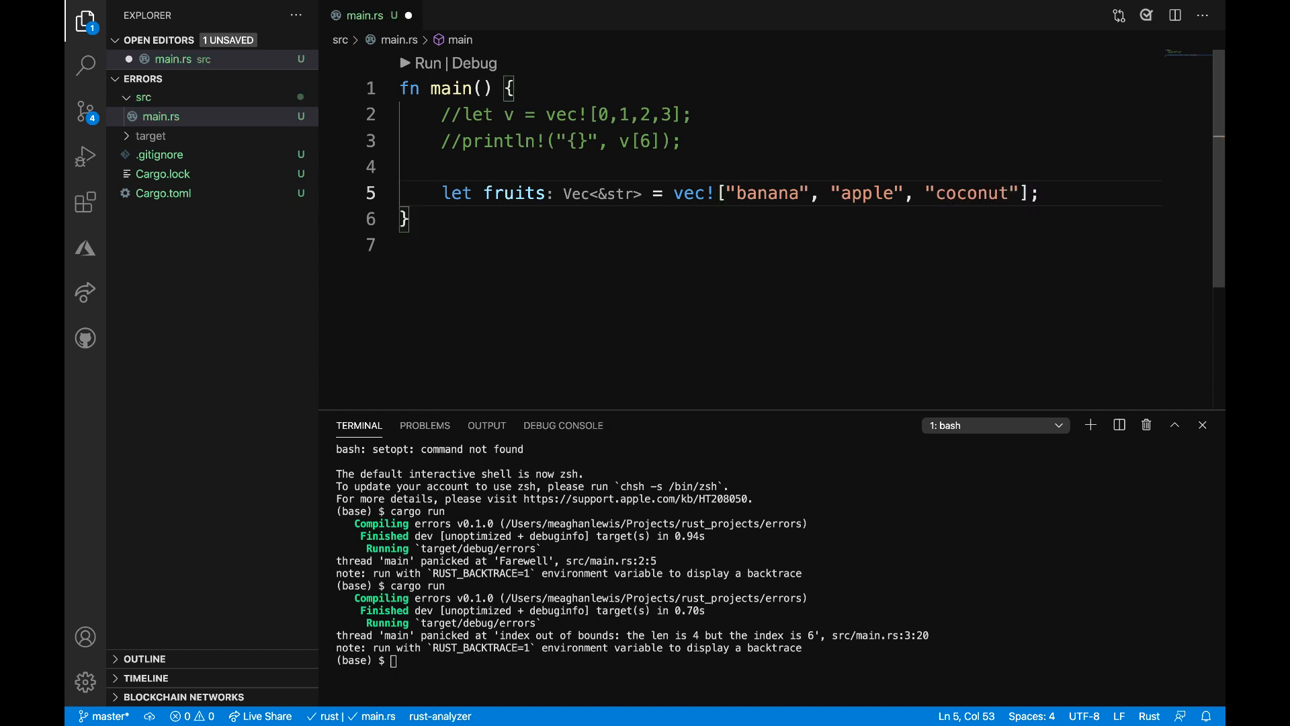
pyautogui.press('Enter')
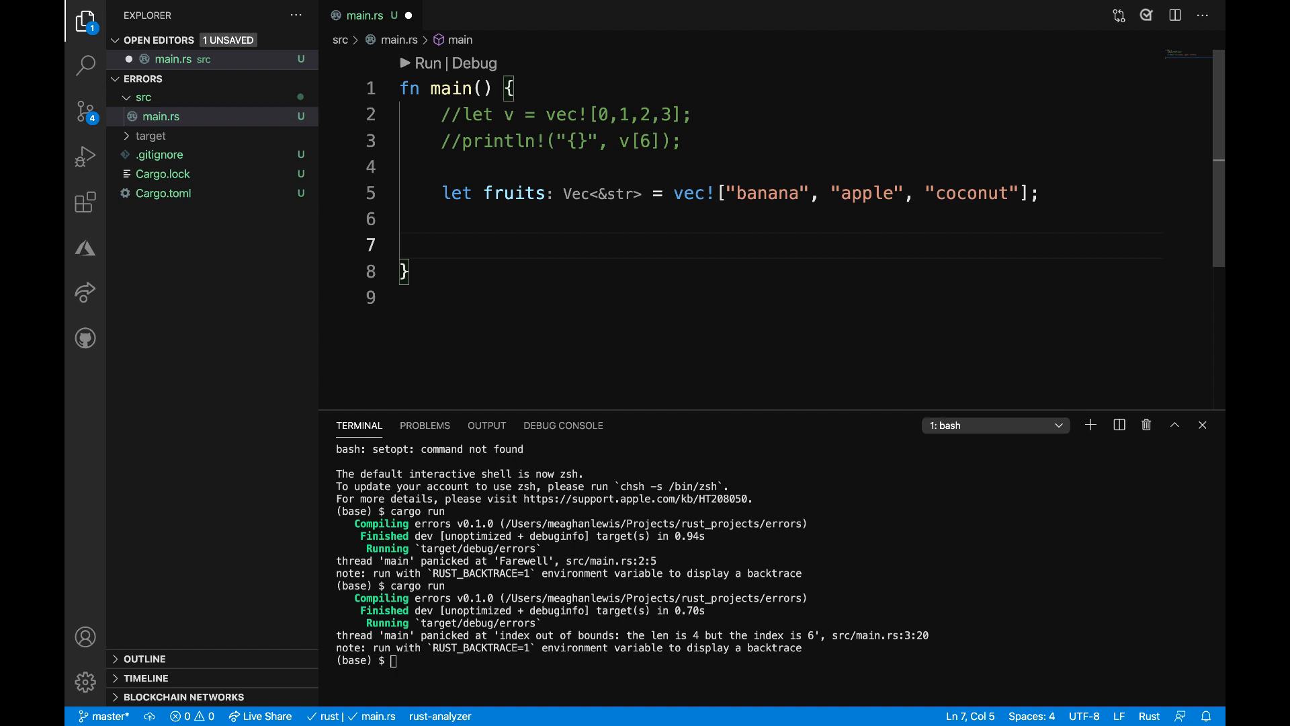
# Add let first = fruits.get(0); and println!("{:?}", first);
pyautogui.write('l')
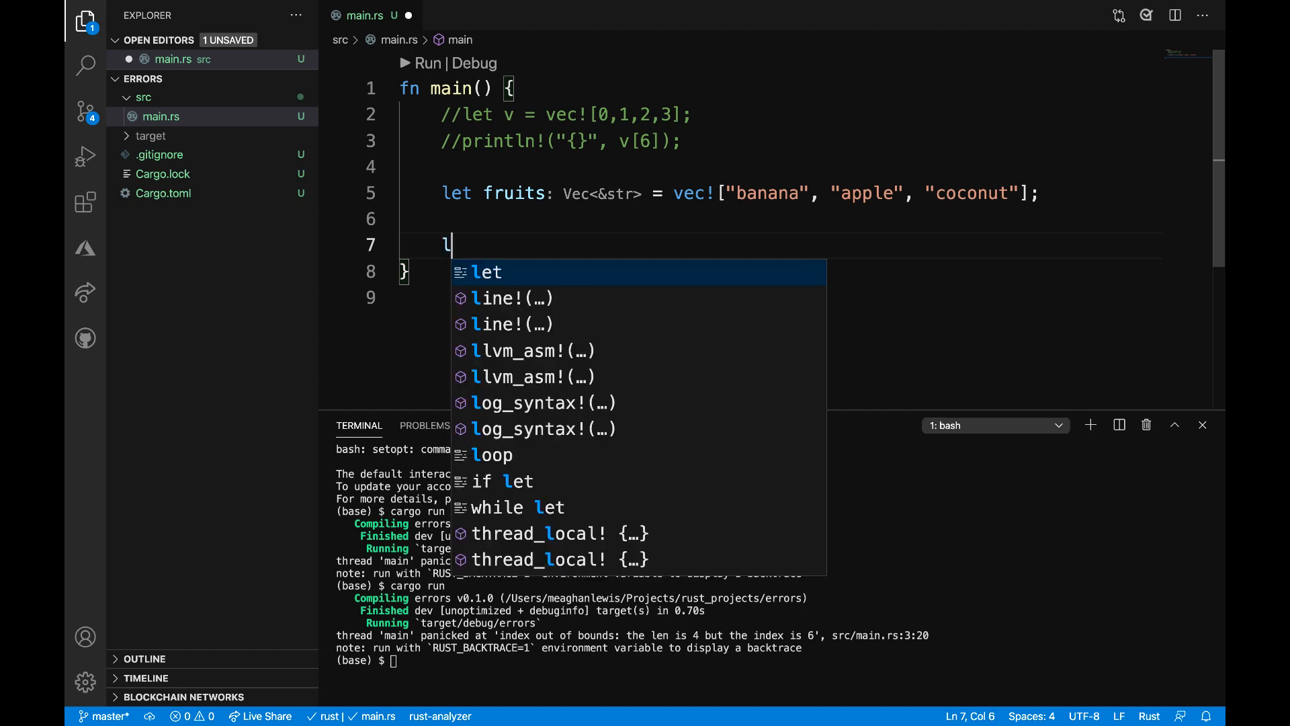
pyautogui.write('et first =')
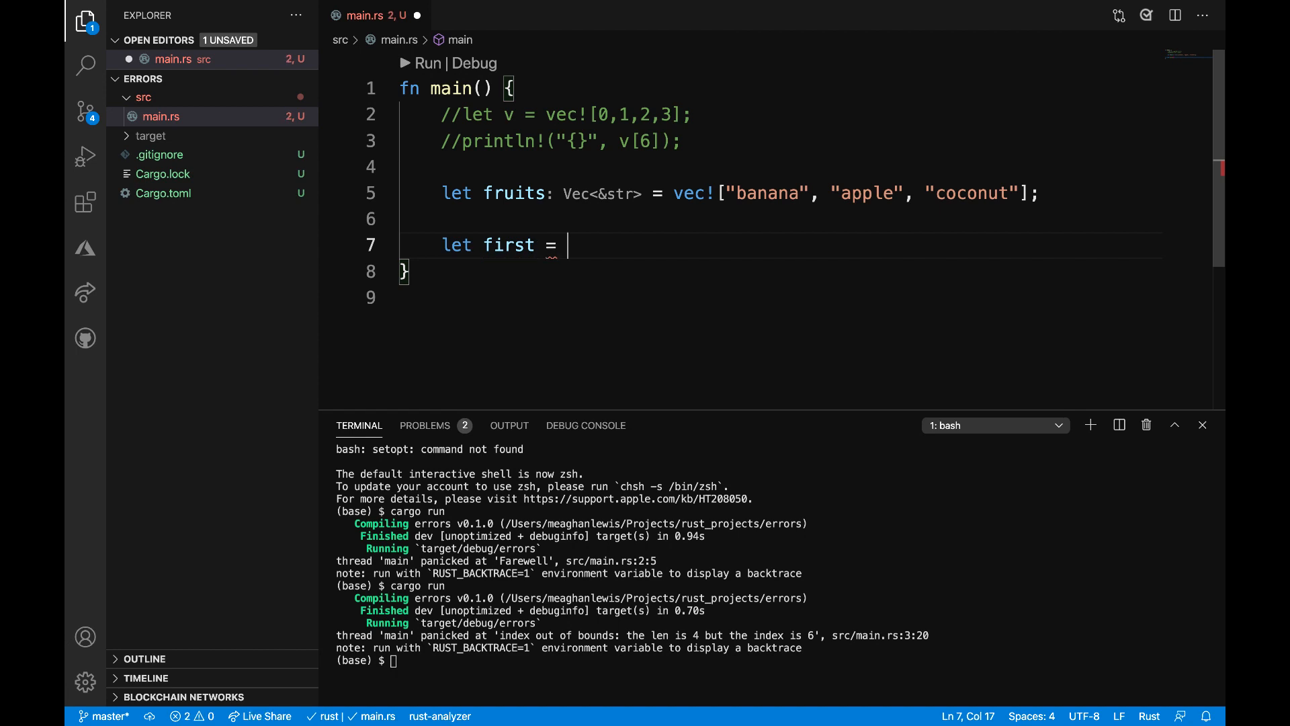
pyautogui.write('fruits.g')
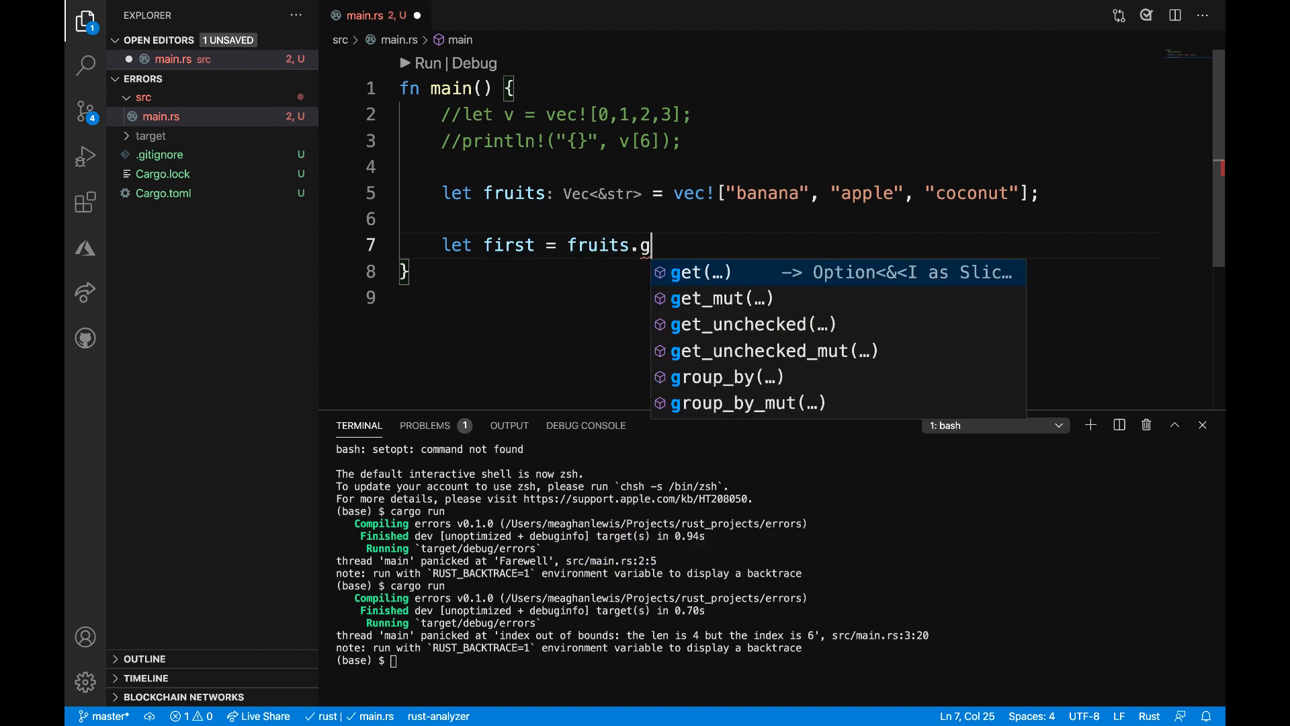
pyautogui.click(700, 272)
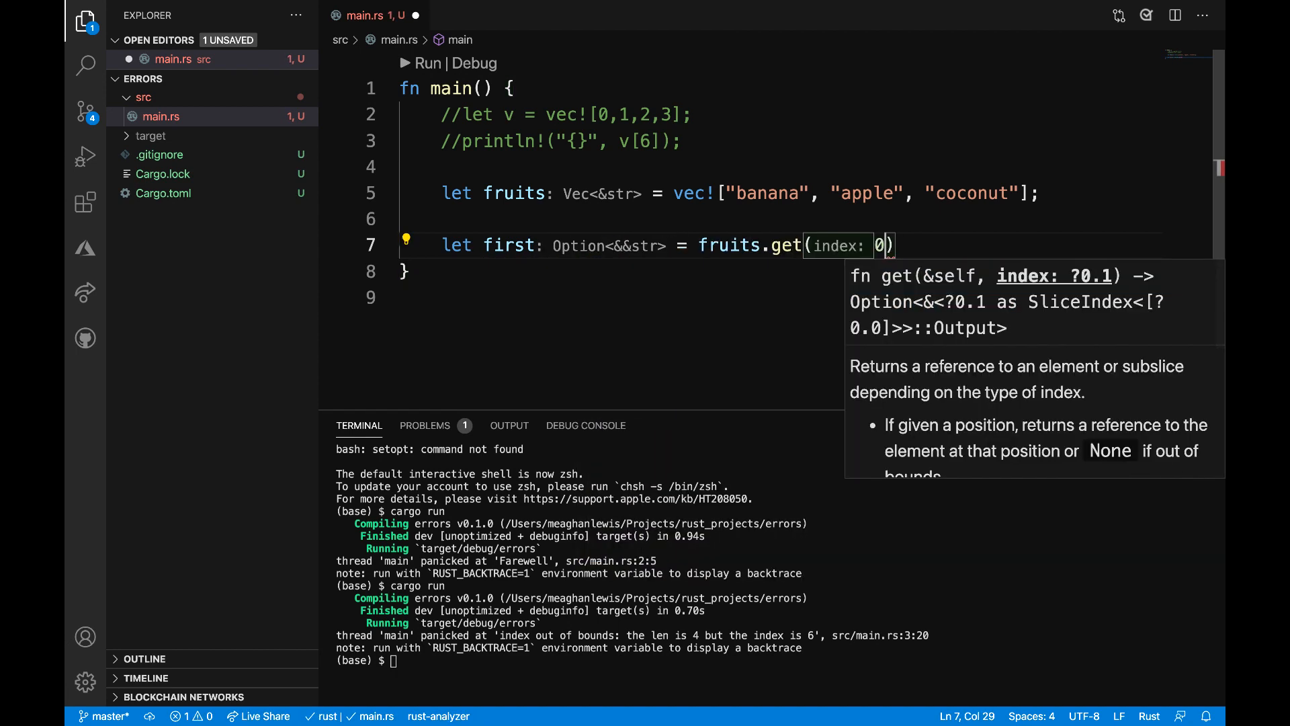
pyautogui.write(';')
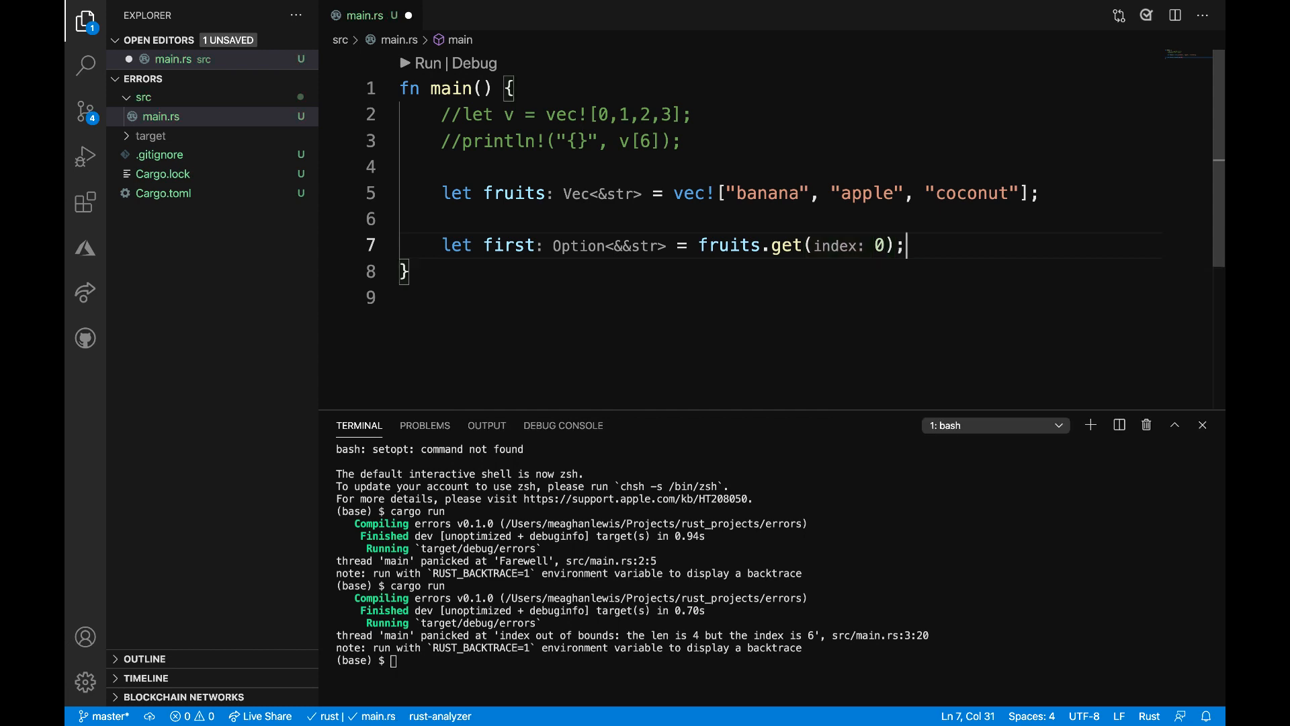
pyautogui.write('println!(')
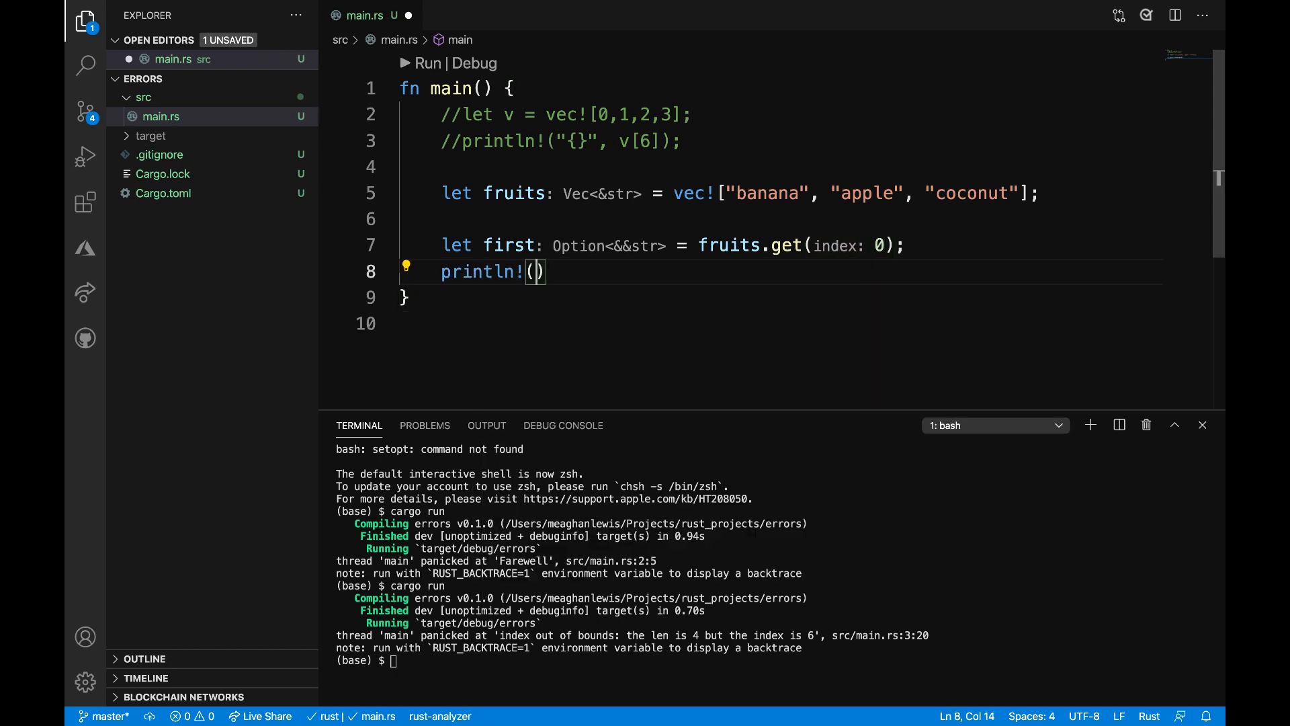
pyautogui.write('"{:?}", first')
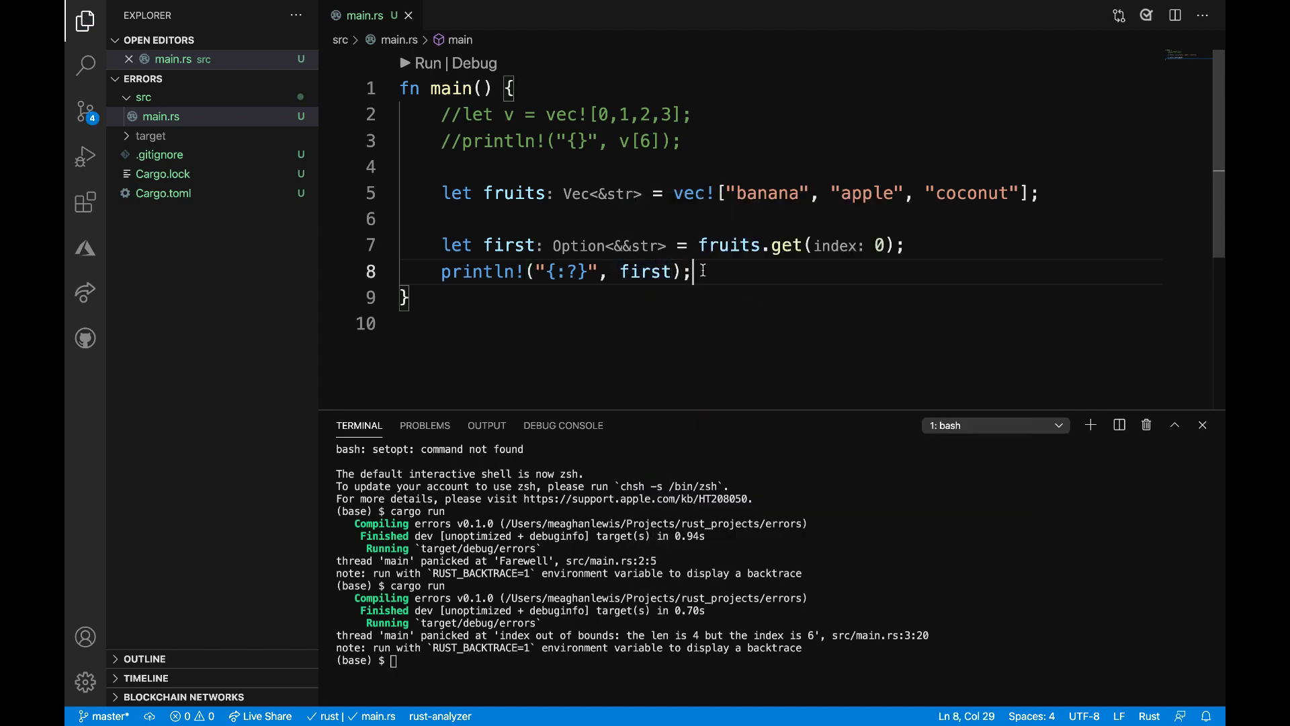
# Add let third = fruits.get(2); and print third in debug format
pyautogui.write('let th')
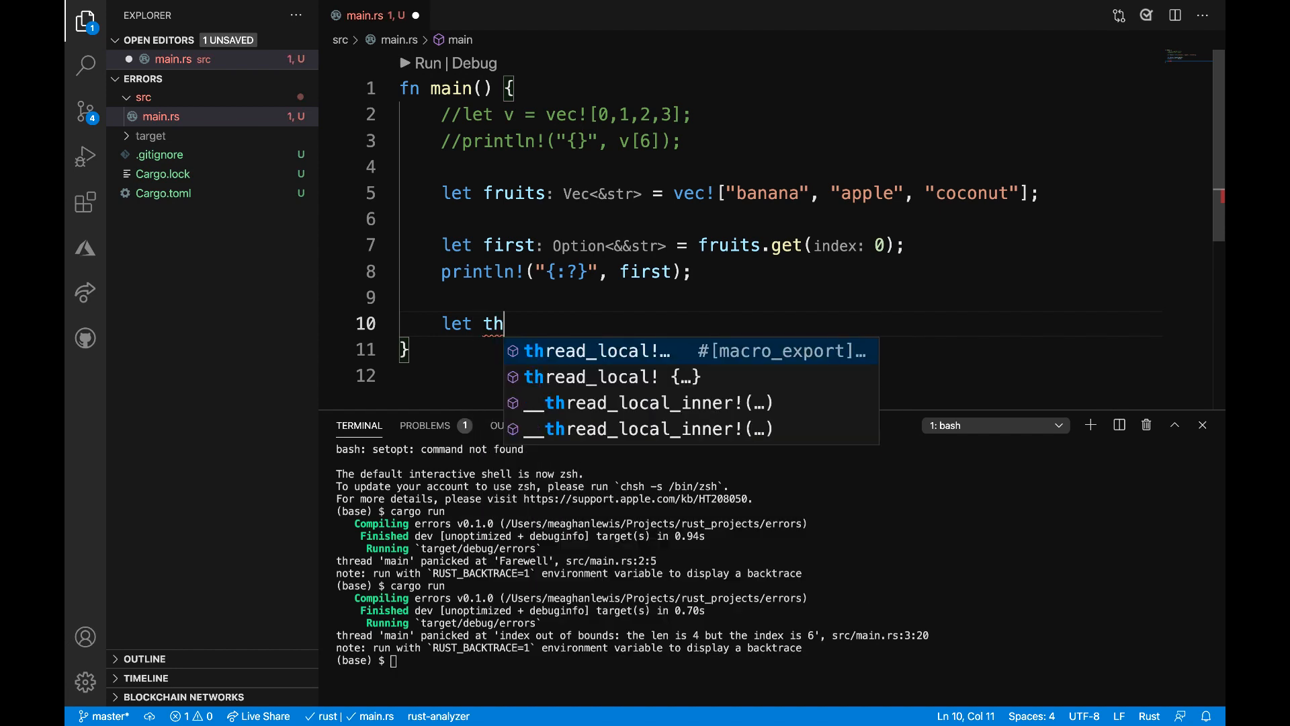
pyautogui.write('ird =')
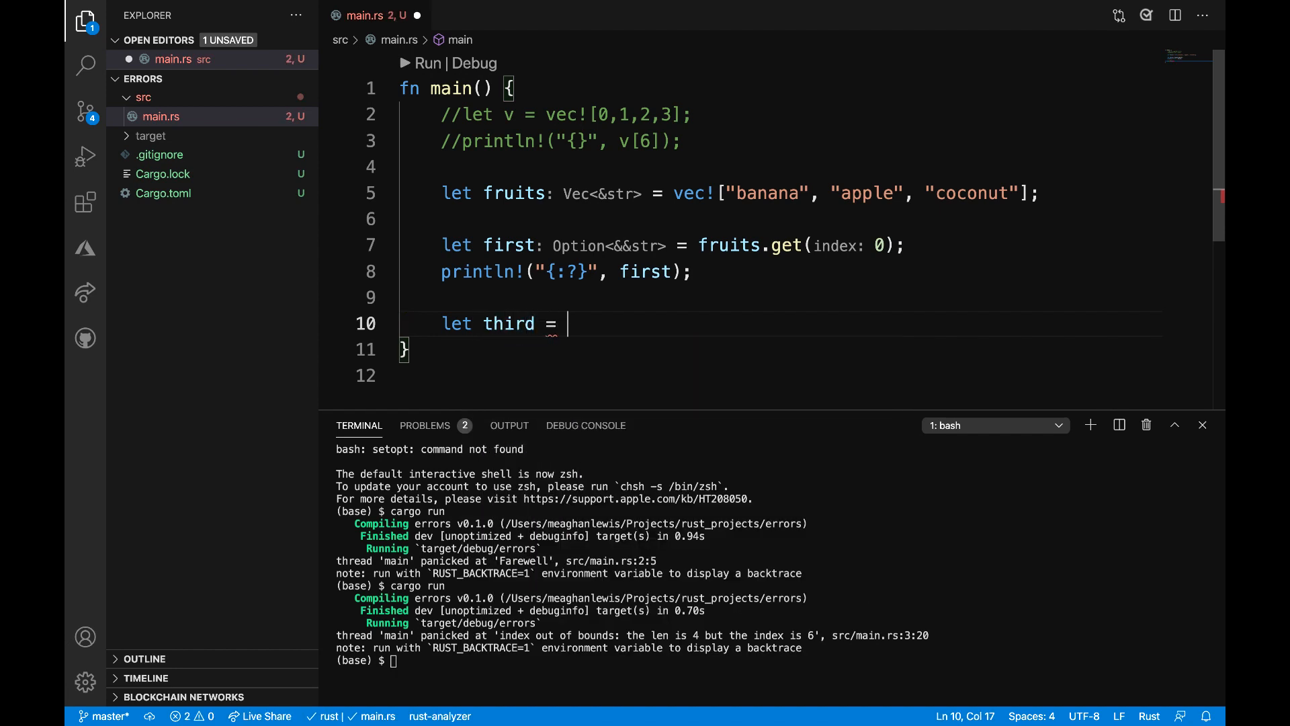
pyautogui.write('fruits.get(2);')
pyautogui.write('println!("{:')
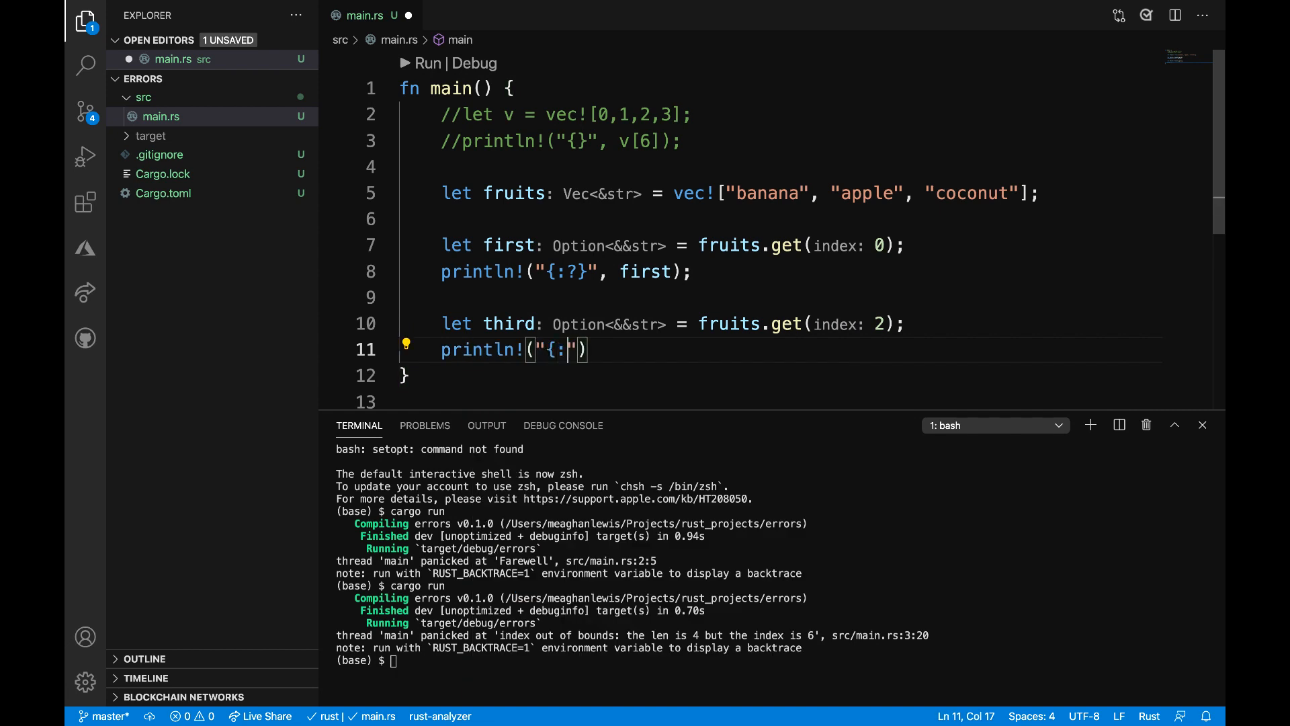
pyautogui.write('?}", third);')
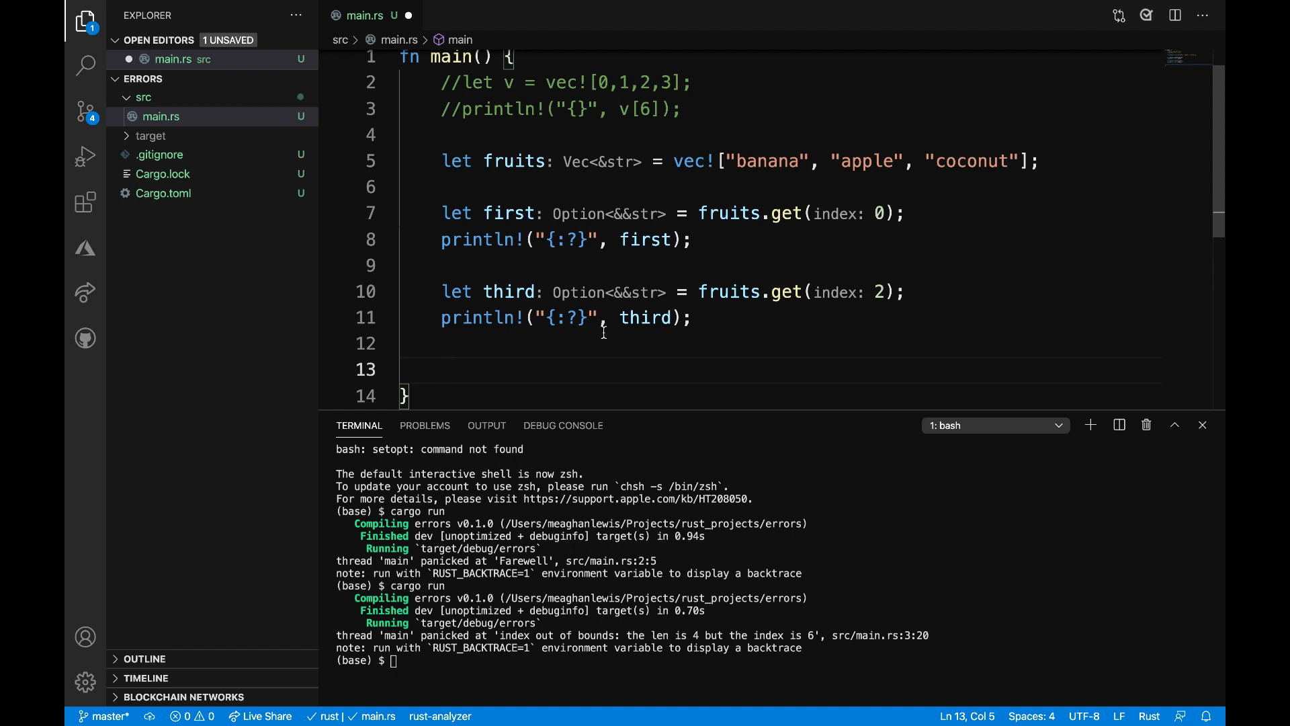
# Add let non_existent = fruits.get(99); for an out-of-range lookup
pyautogui.write('let non')
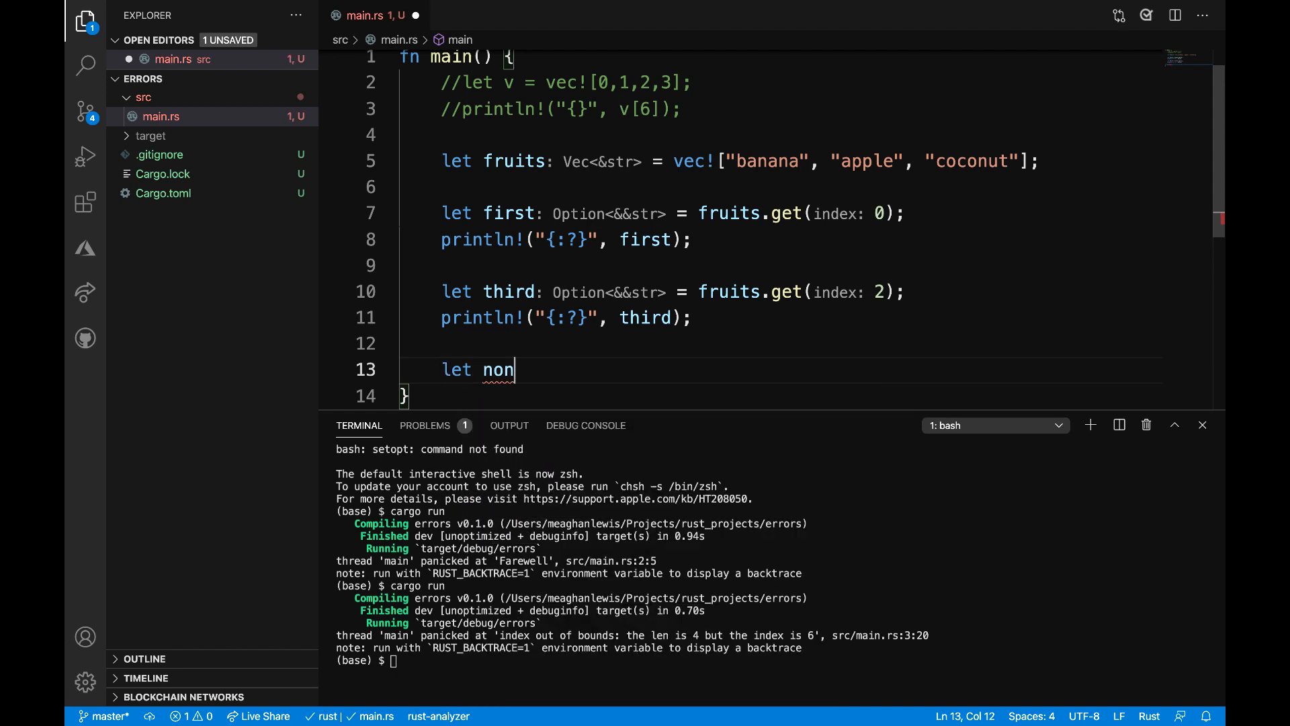
pyautogui.write('_existent')
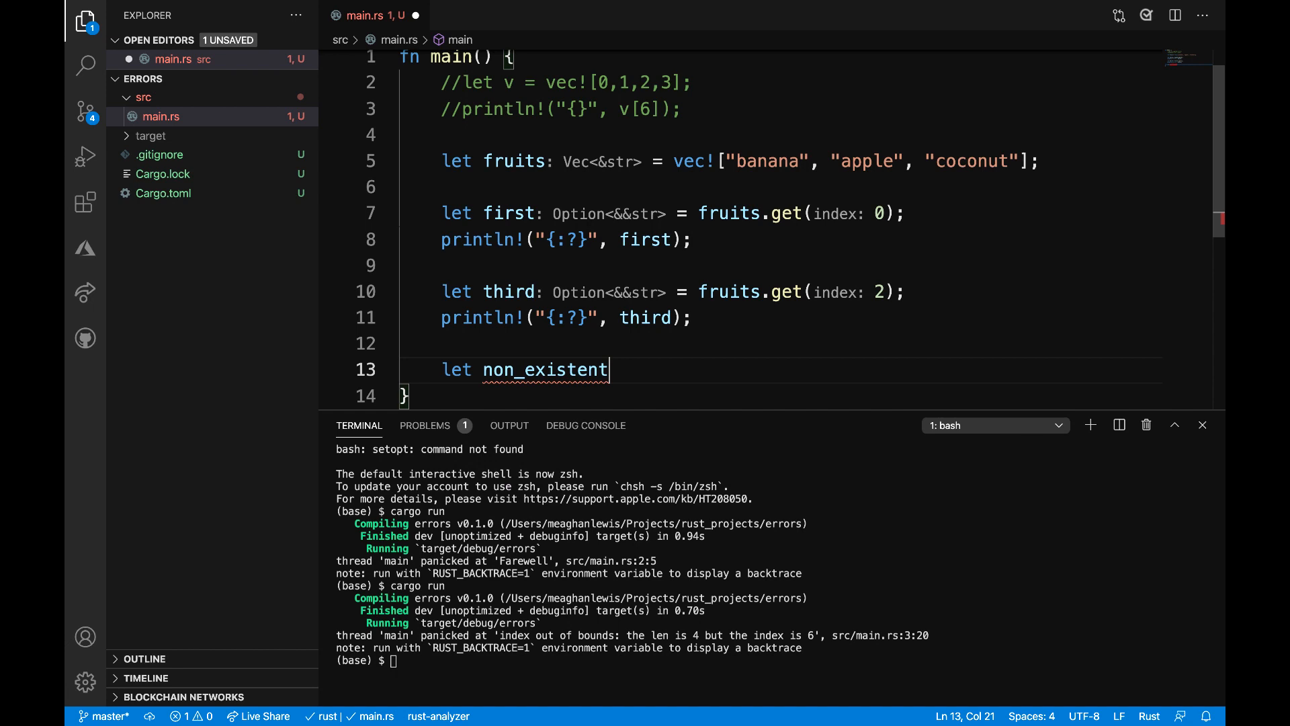
pyautogui.write(': Vec<&str> = fruits')
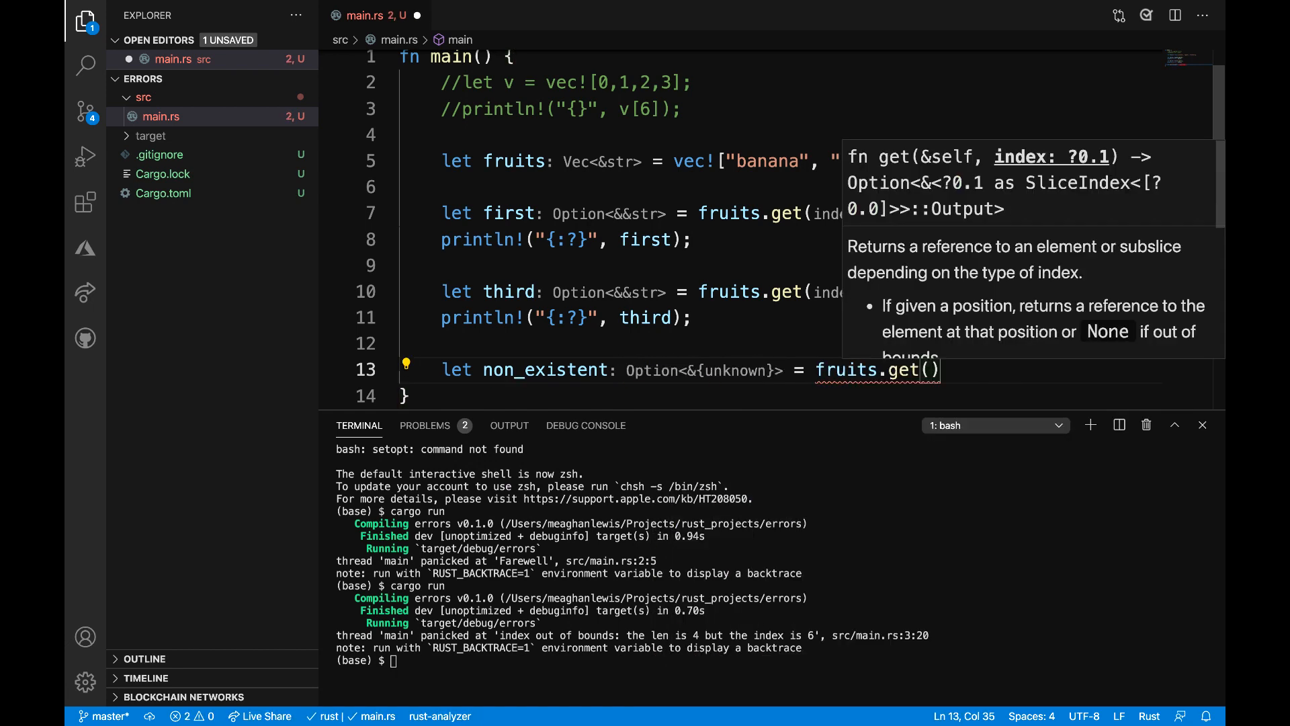
pyautogui.write('99);')
pyautogui.click(773, 659)
pyautogui.write('cargo run')
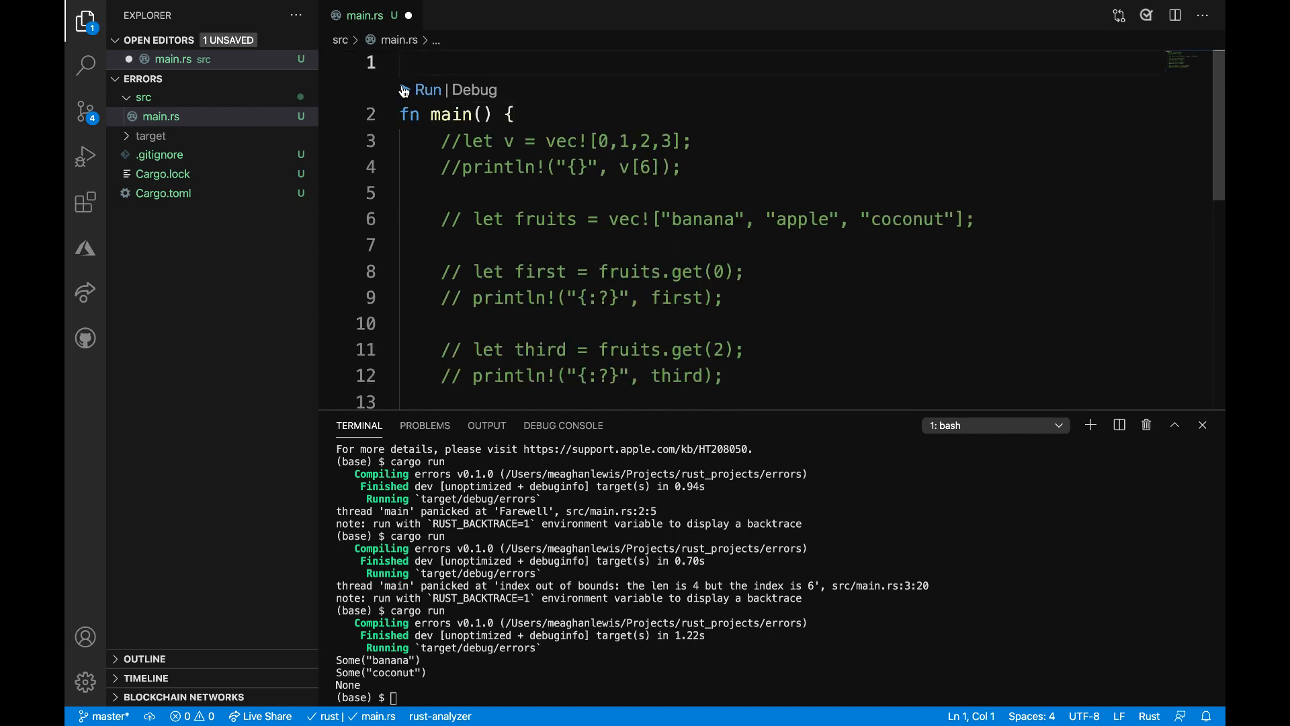
# Import std::fs::File and add let f = File::open("hello.txt");
pyautogui.write('use std')
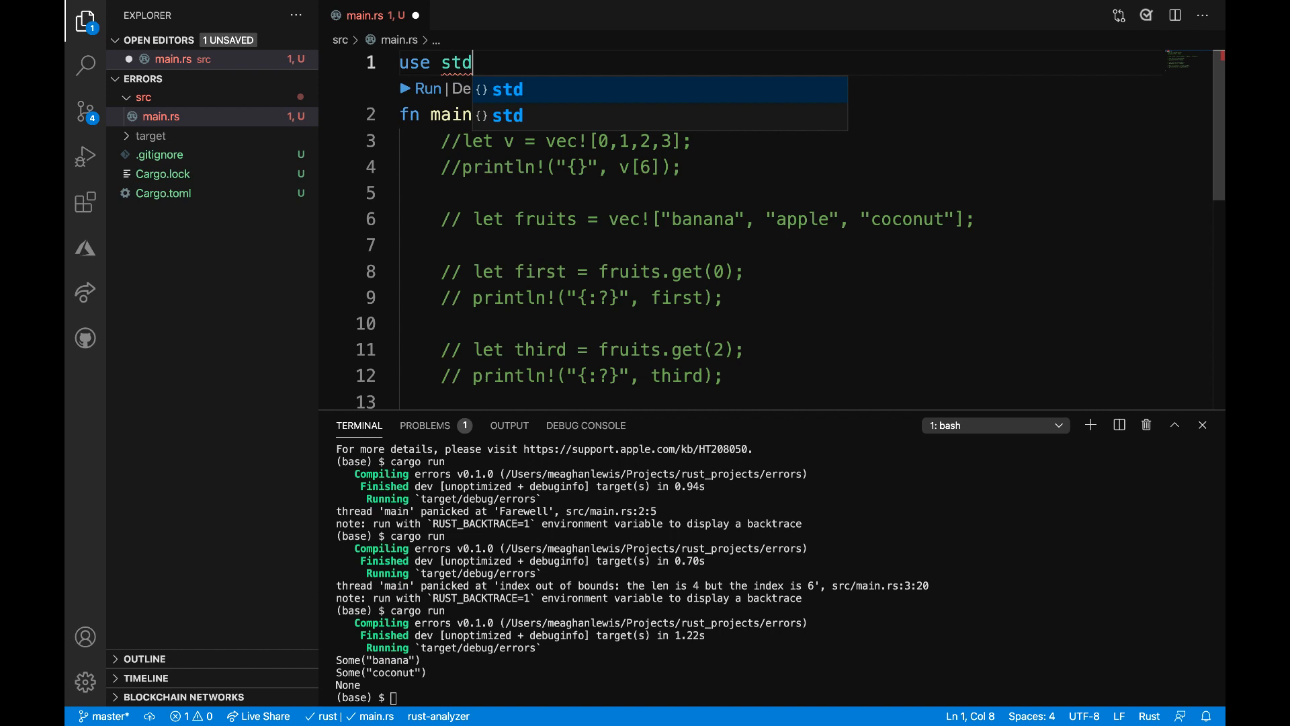
pyautogui.write('::fs::File;')
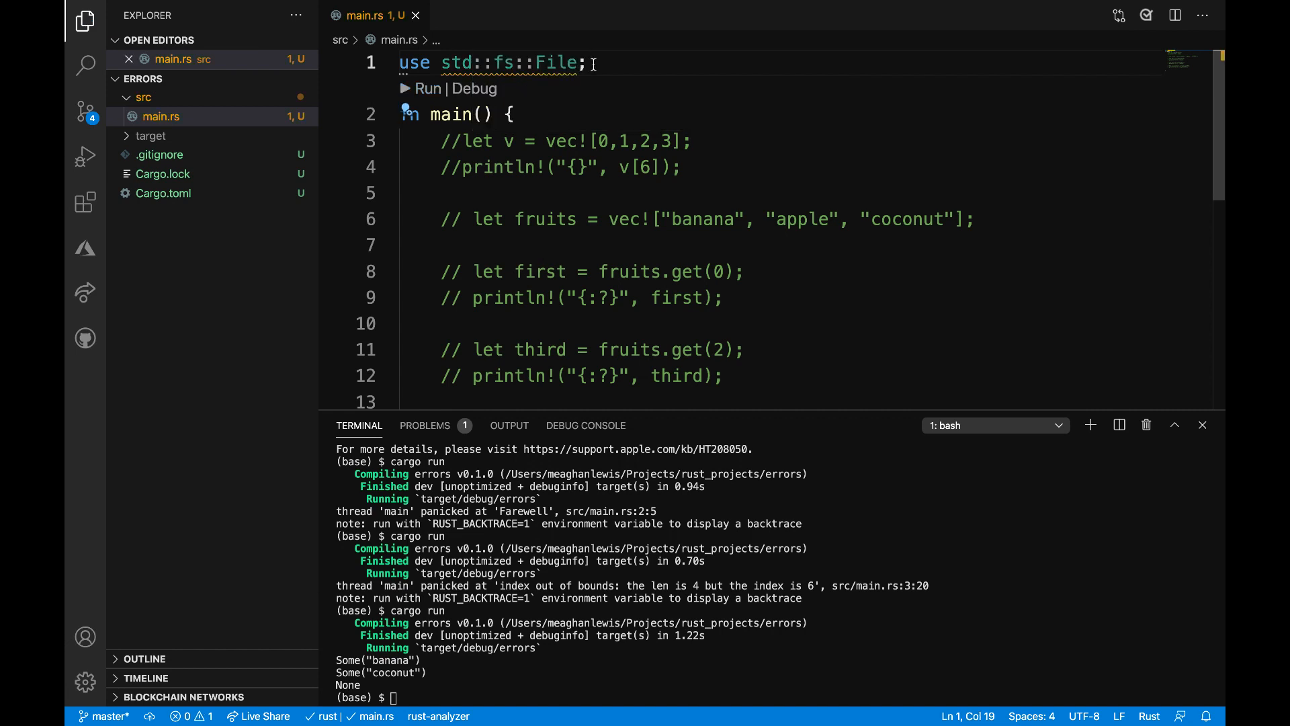
pyautogui.scroll(-3)
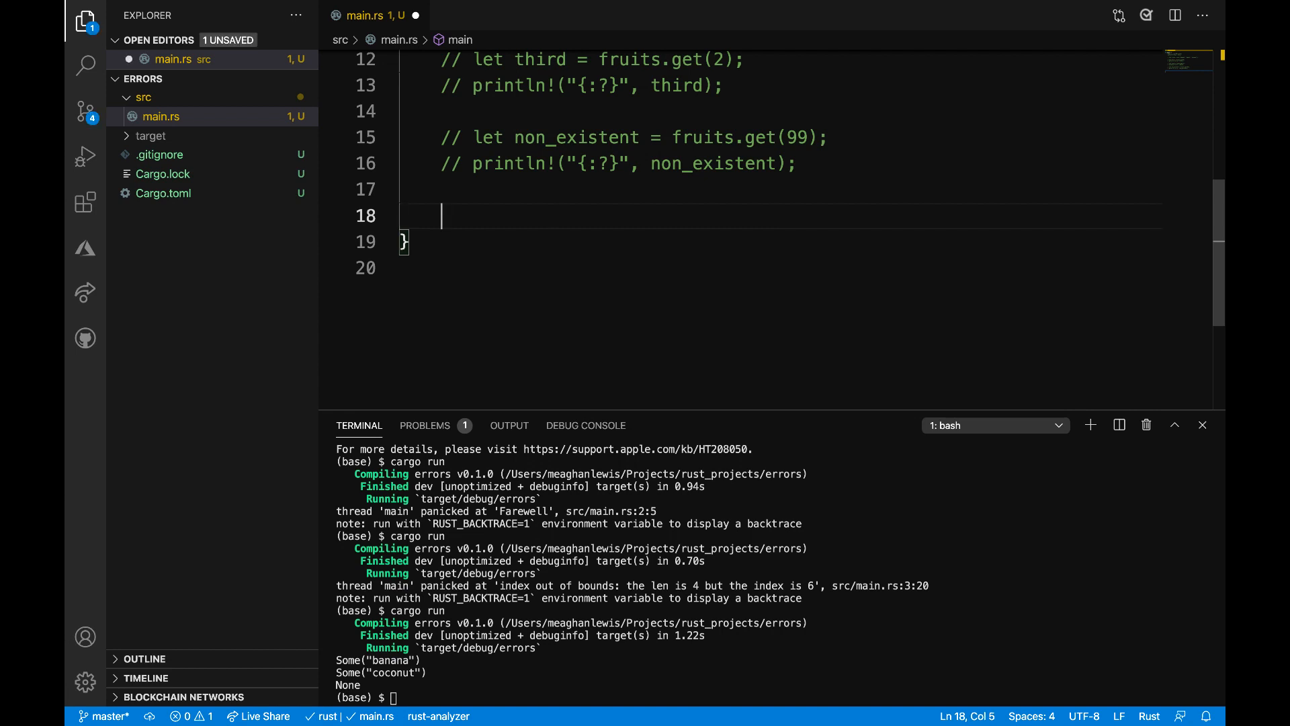
pyautogui.write('let f')
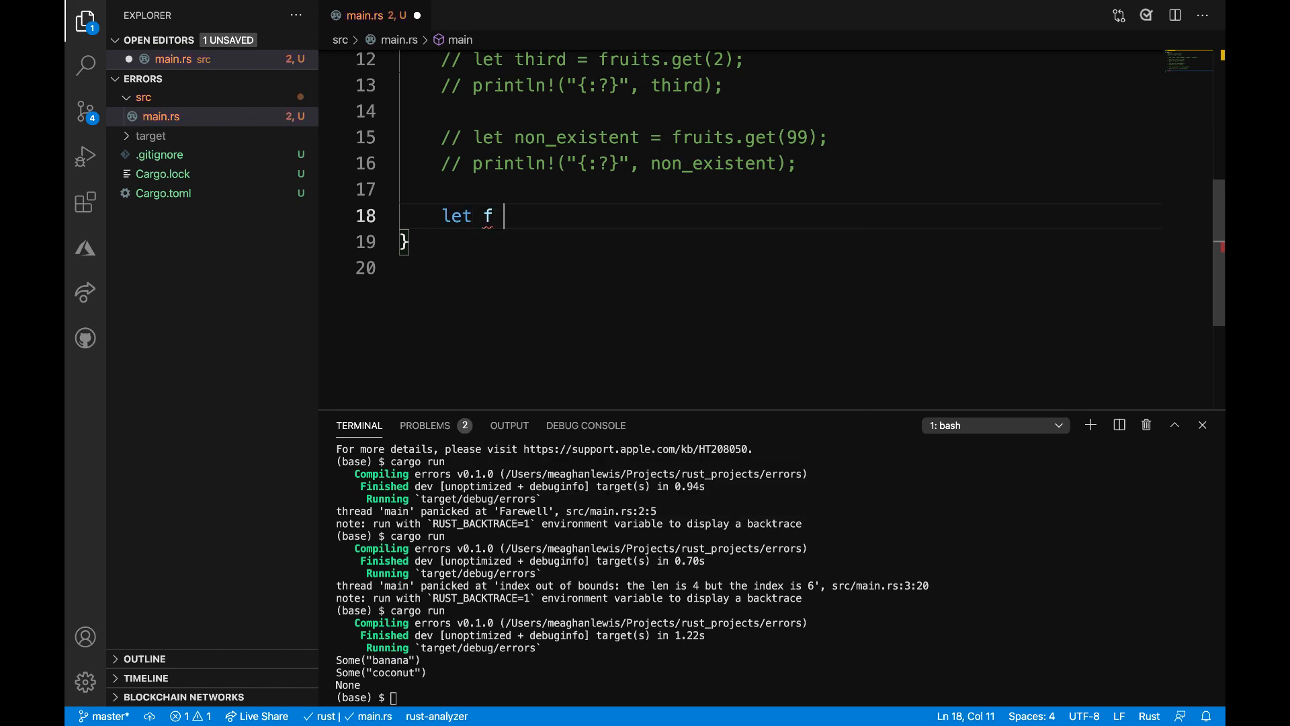
pyautogui.write('= File')
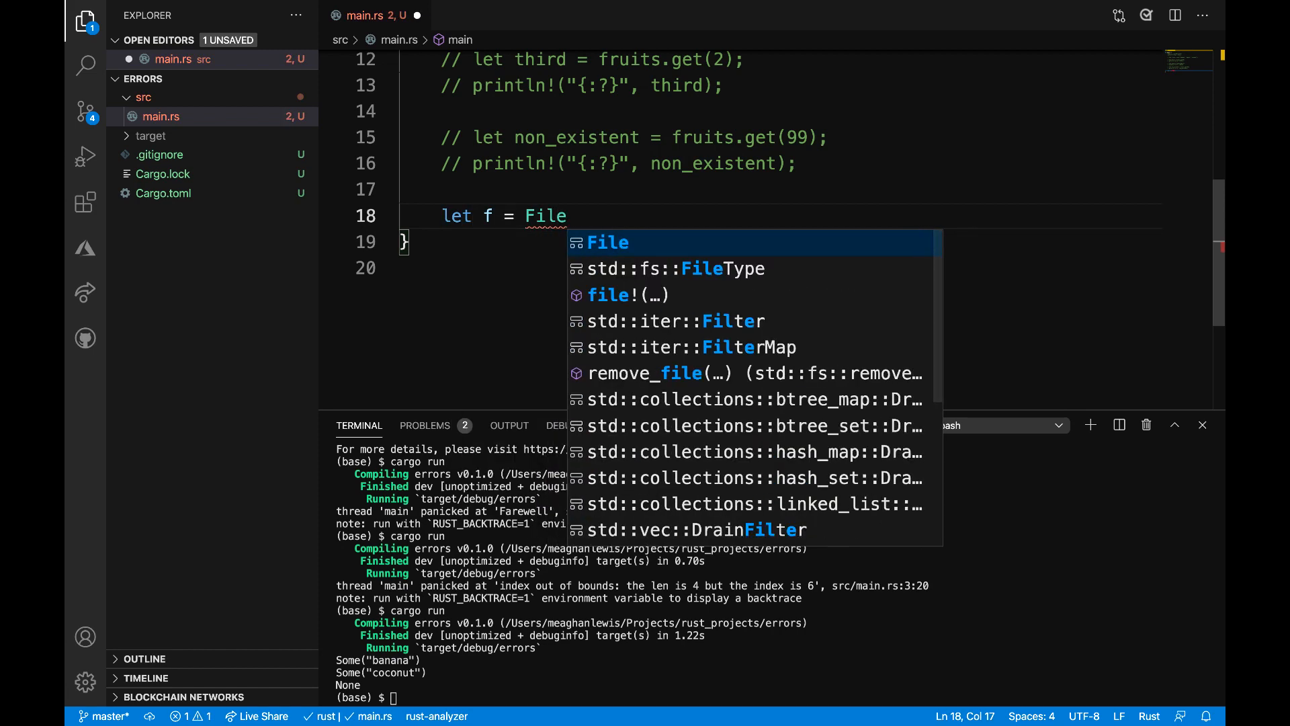
pyautogui.write('::open("hello')
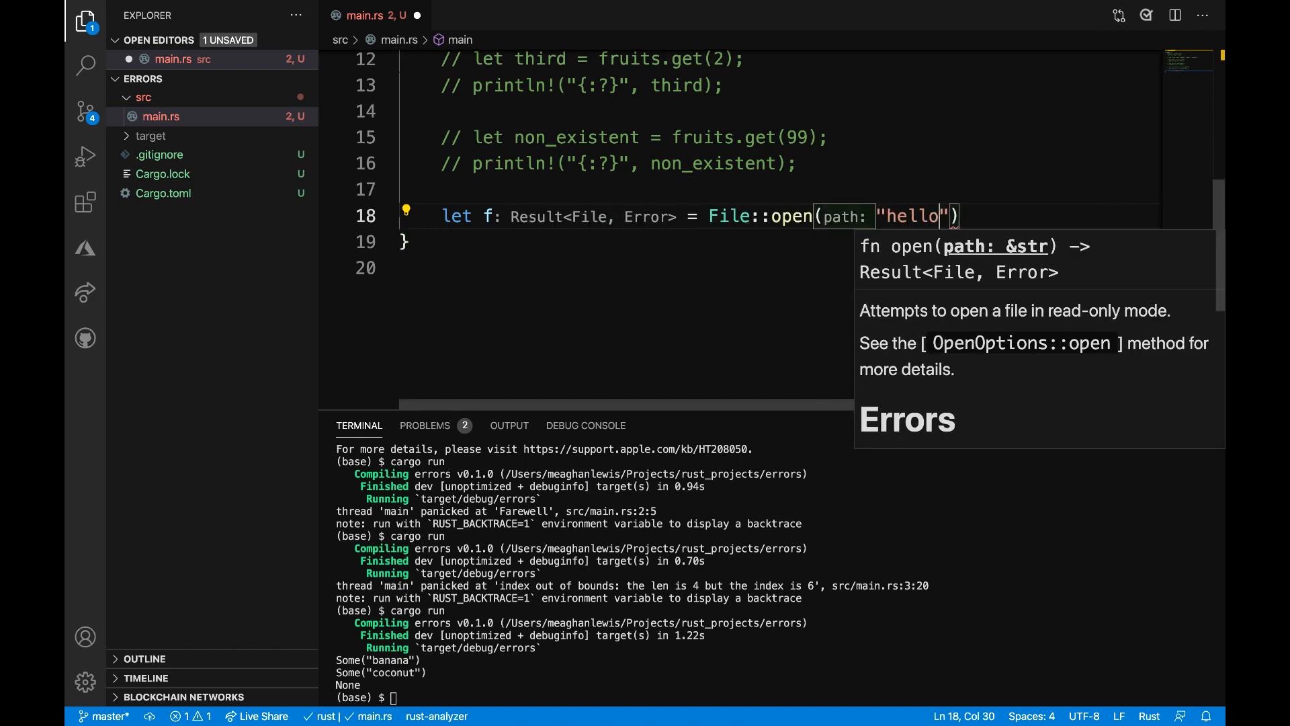
pyautogui.write('.txt')
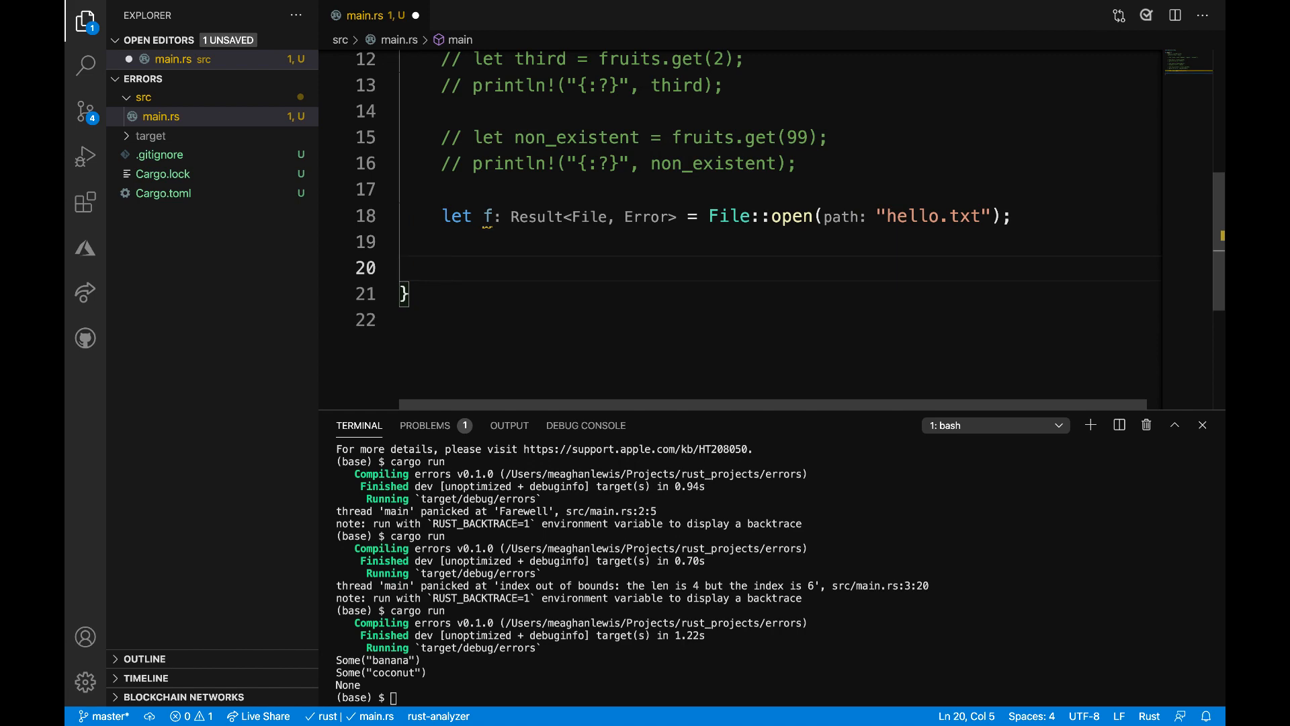
# Write the match on f: Ok(file) => file, Err panics with "Can't open the file: {:?}"
pyautogui.write('let f')
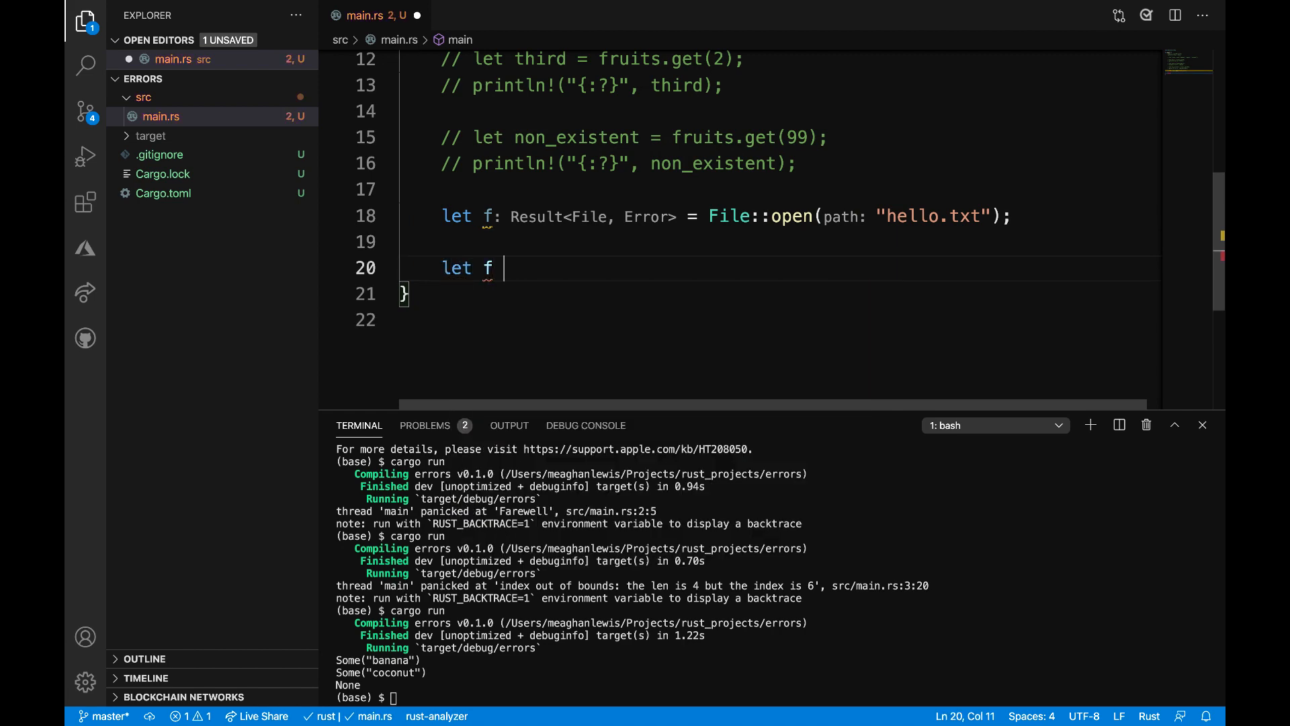
pyautogui.write(': ! = match f')
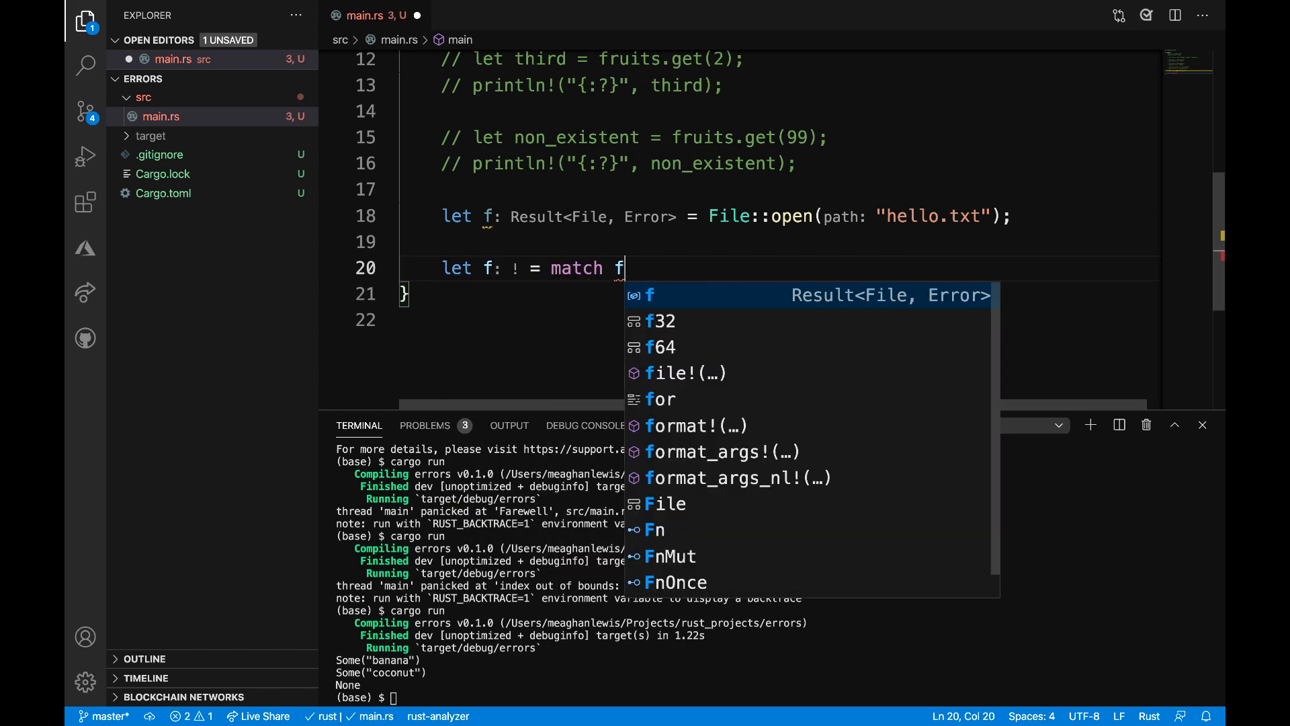
pyautogui.write('{')
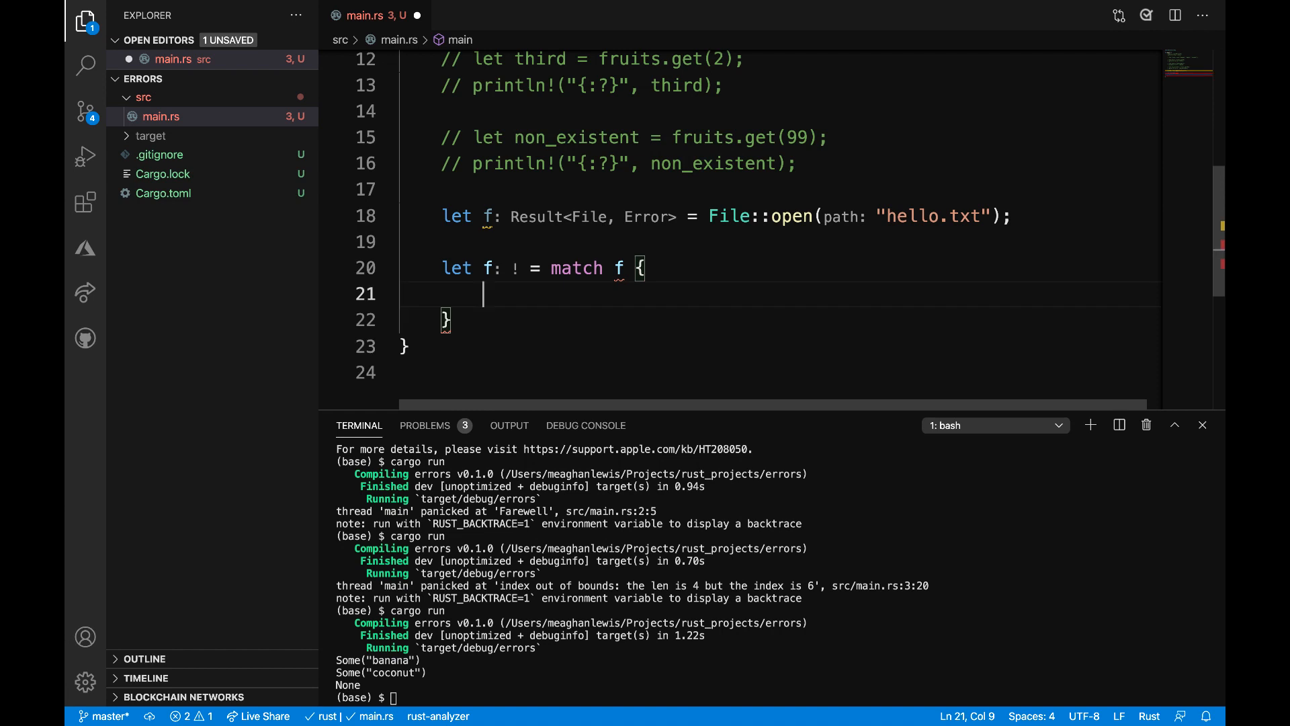
pyautogui.write('Ok(')
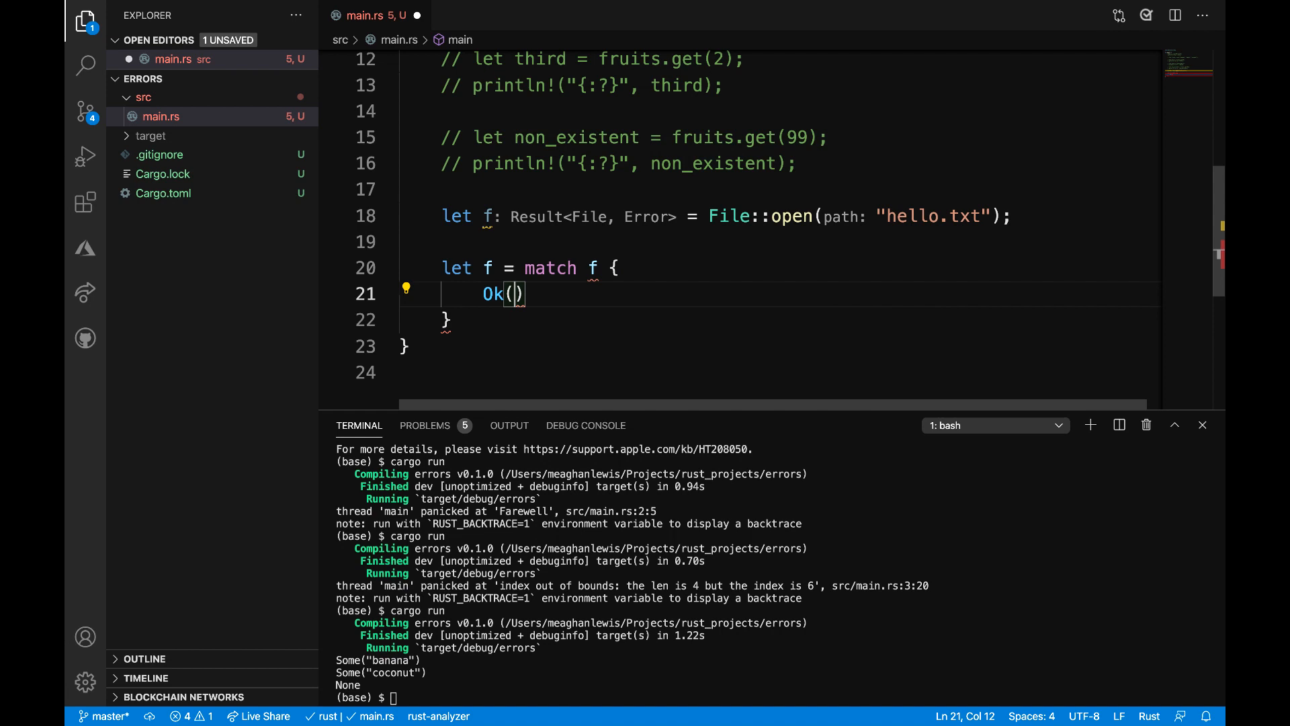
pyautogui.write('file')
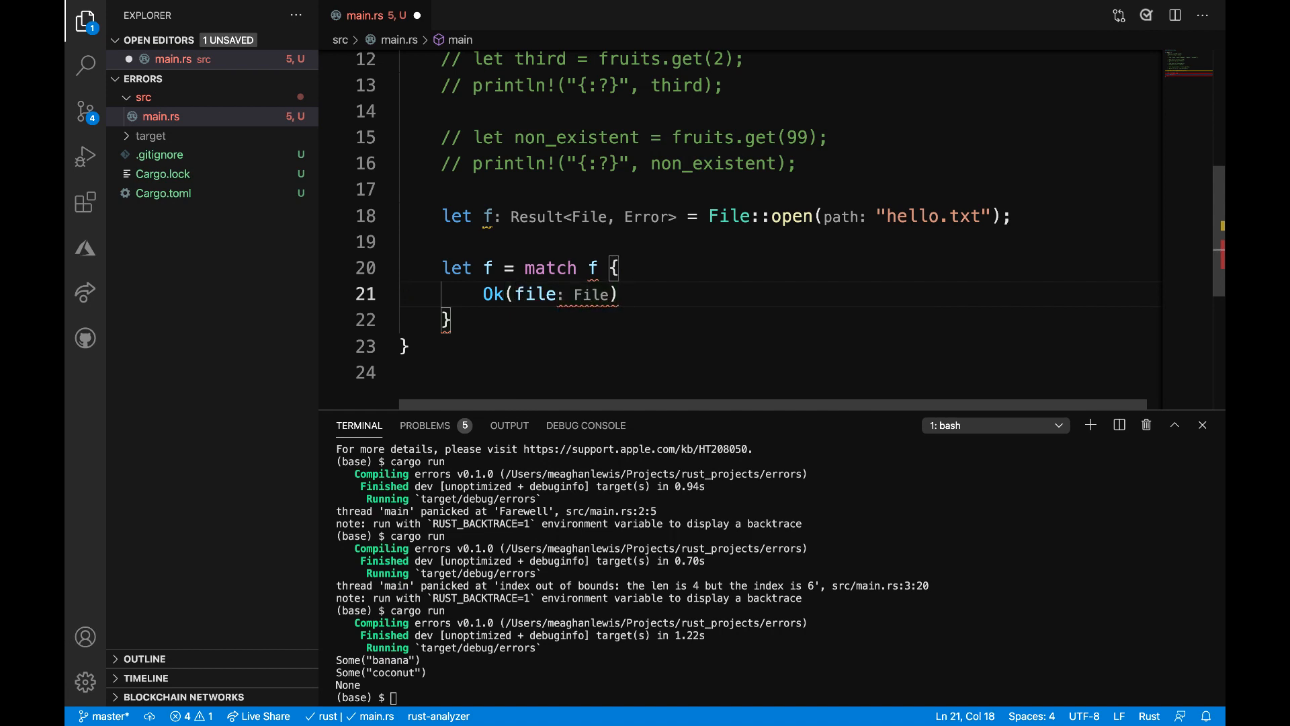
pyautogui.write('=> file,')
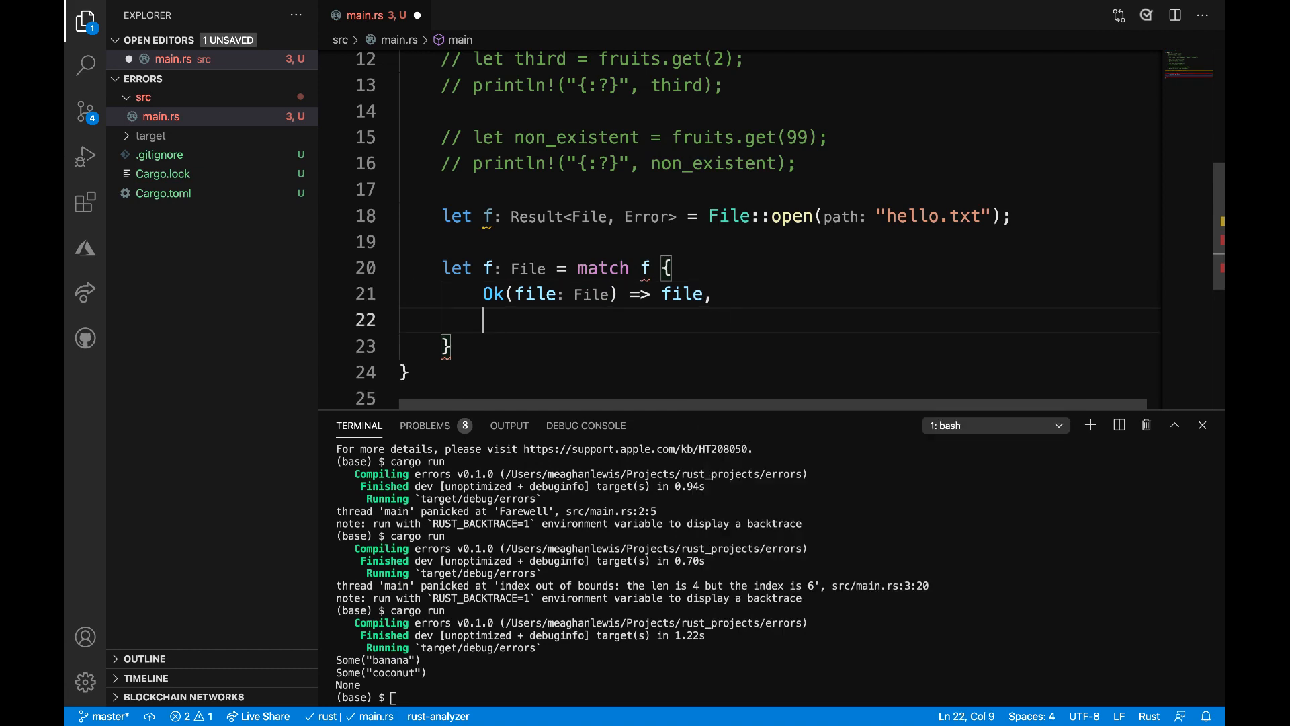
pyautogui.write('Err(error) => panic!("Can\'t')
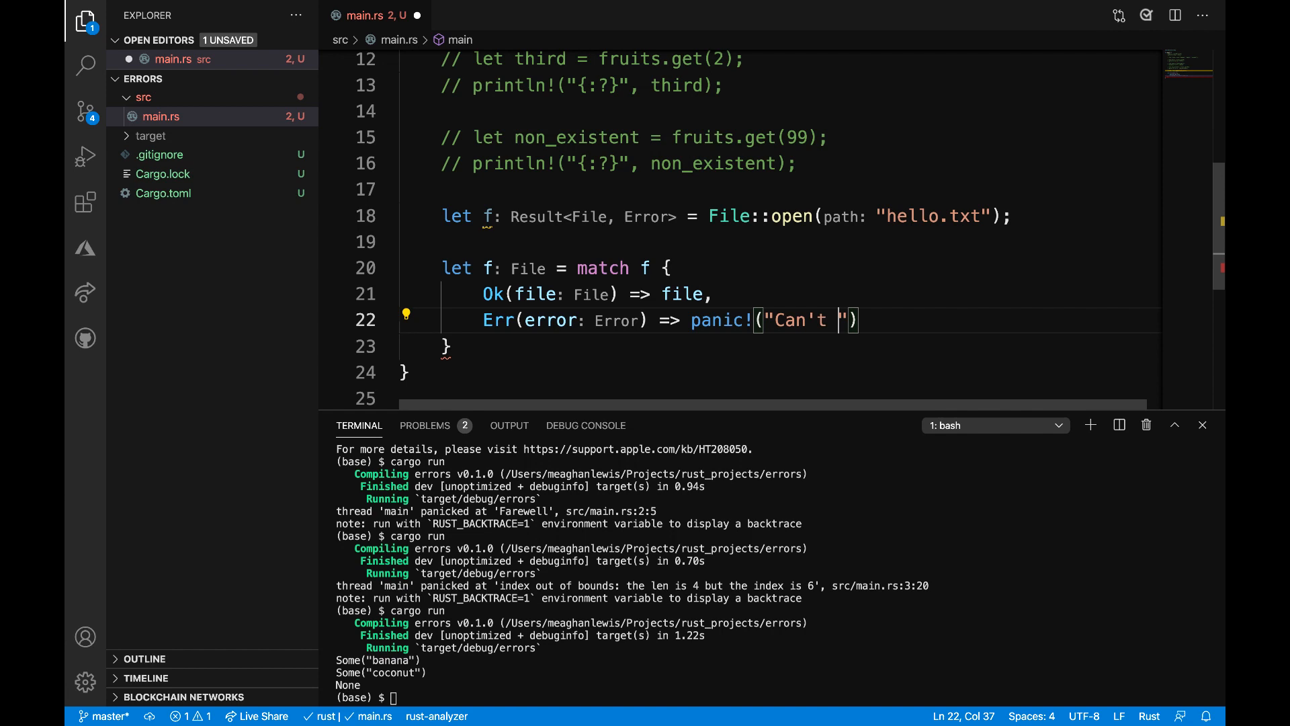
pyautogui.write('open the')
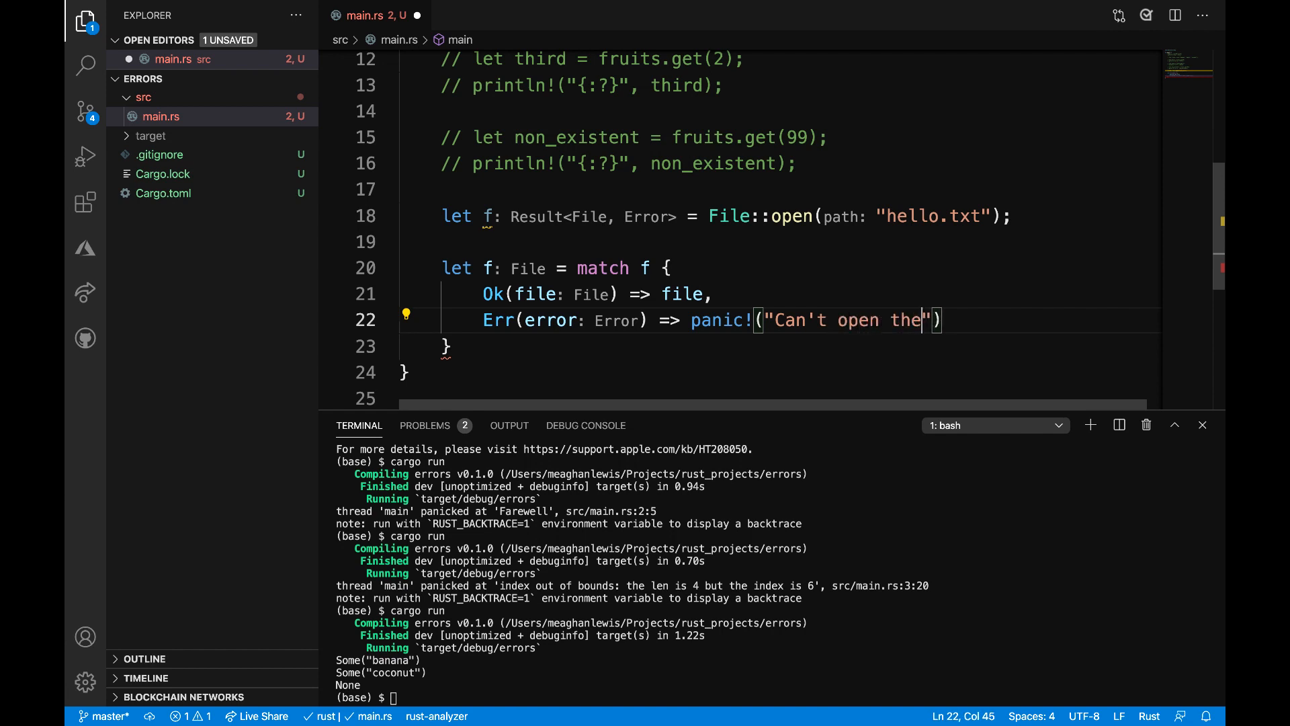
pyautogui.write('file: {:?}", error')
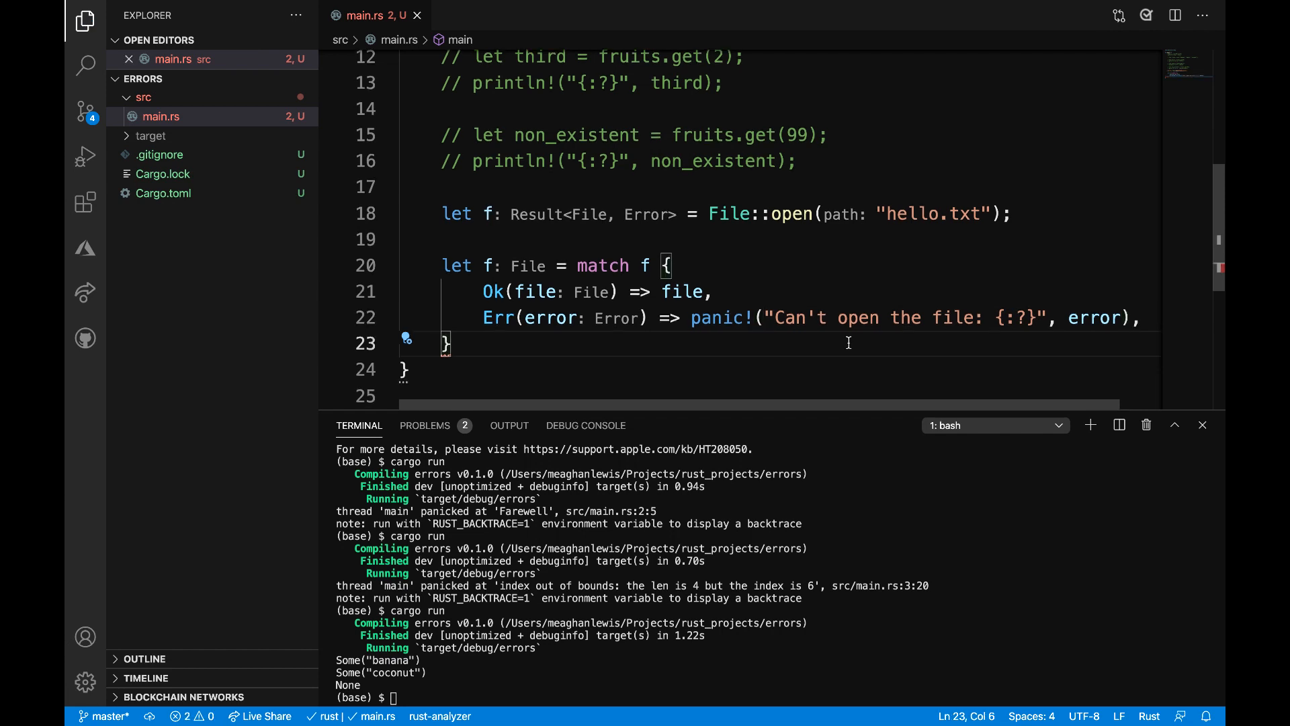
pyautogui.write(';')
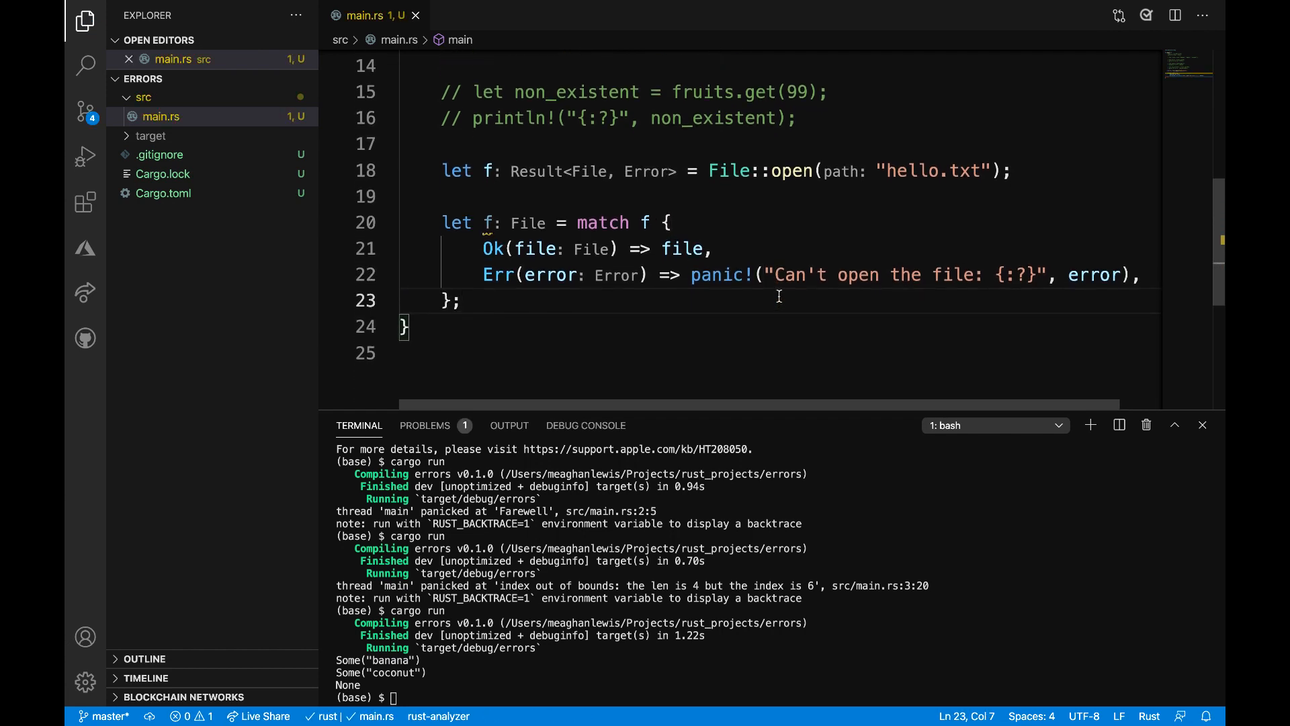
pyautogui.moveTo(658, 548)
pyautogui.write('cargo run')
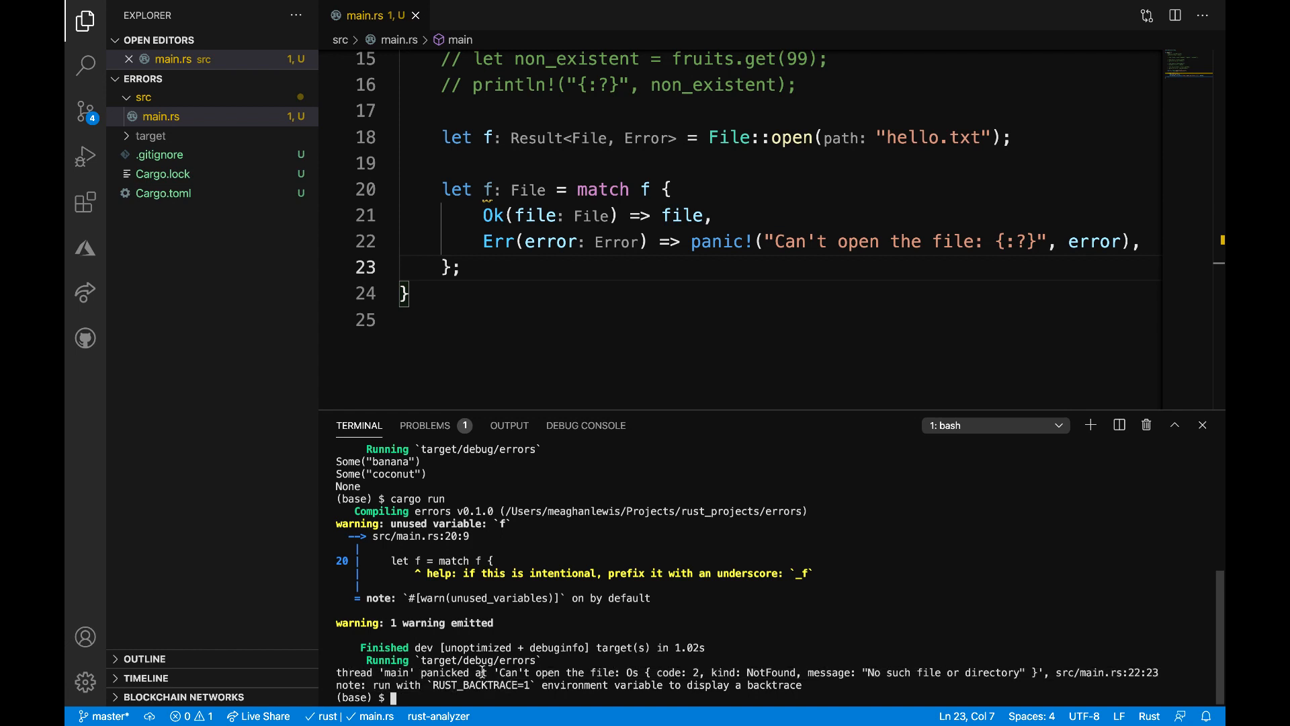
pyautogui.moveTo(820, 682)
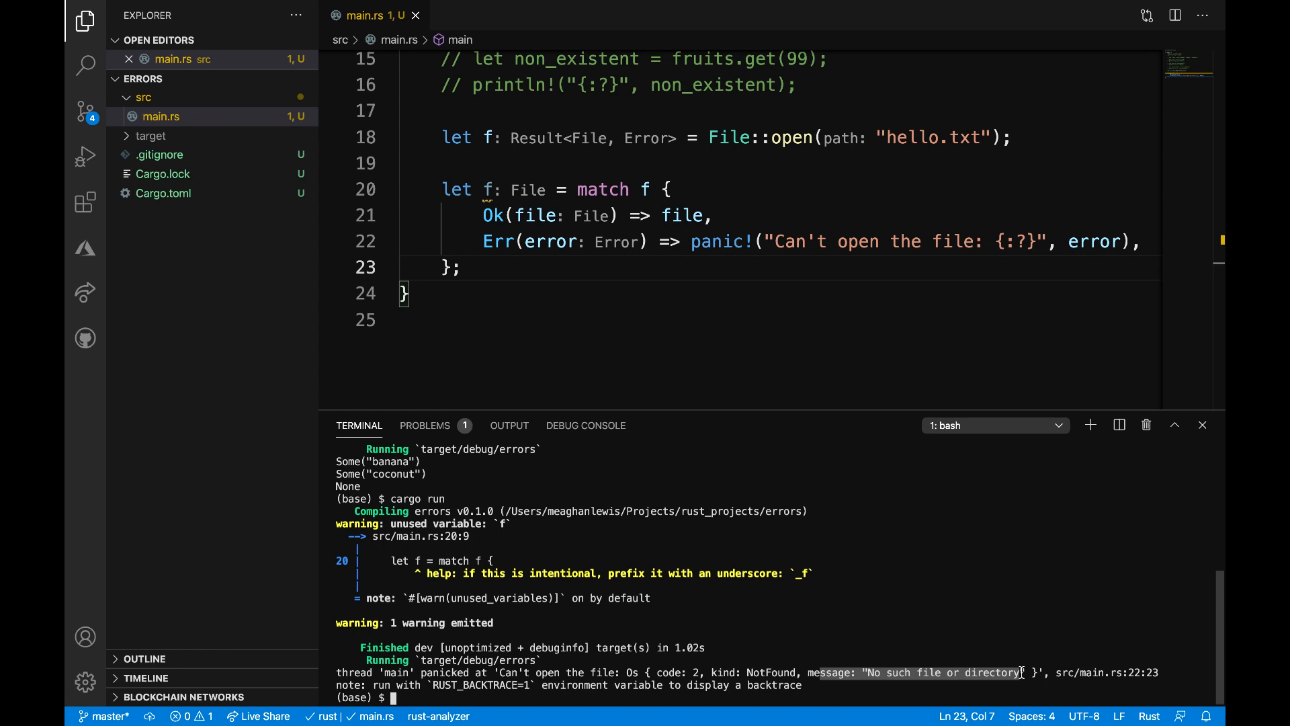
pyautogui.moveTo(1107, 673)
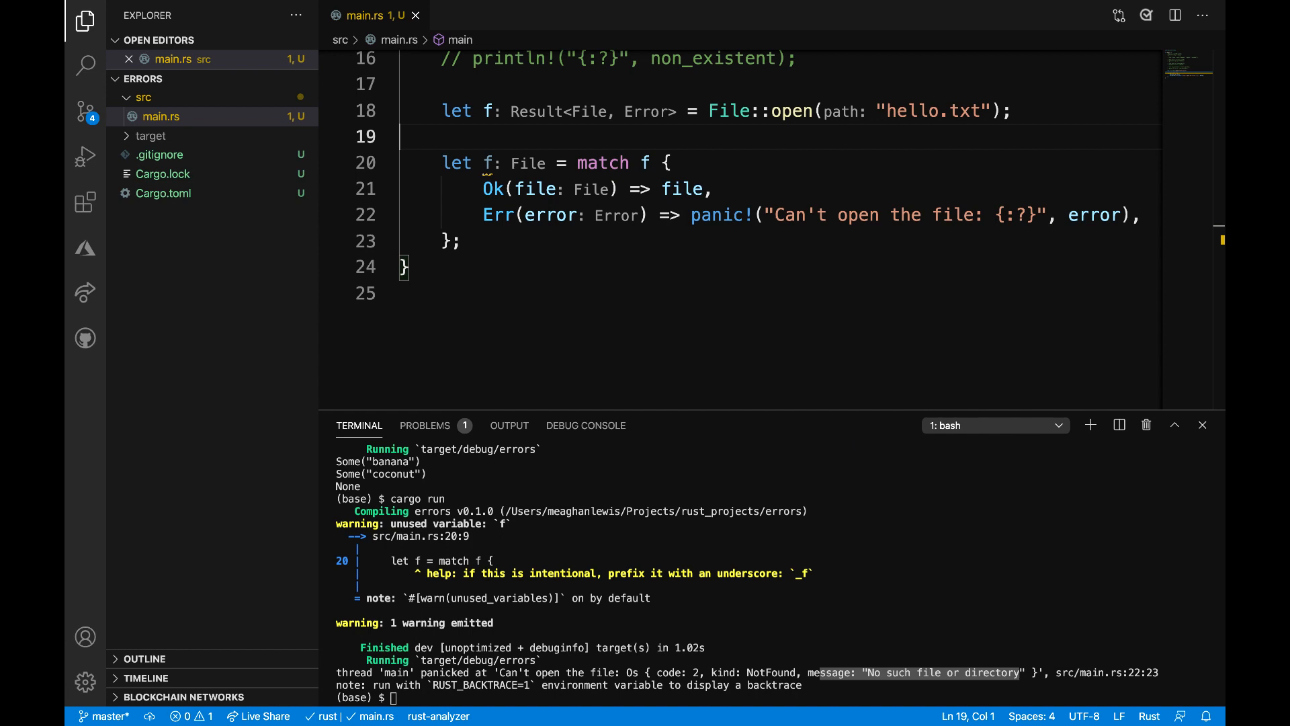
pyautogui.moveTo(802, 343)
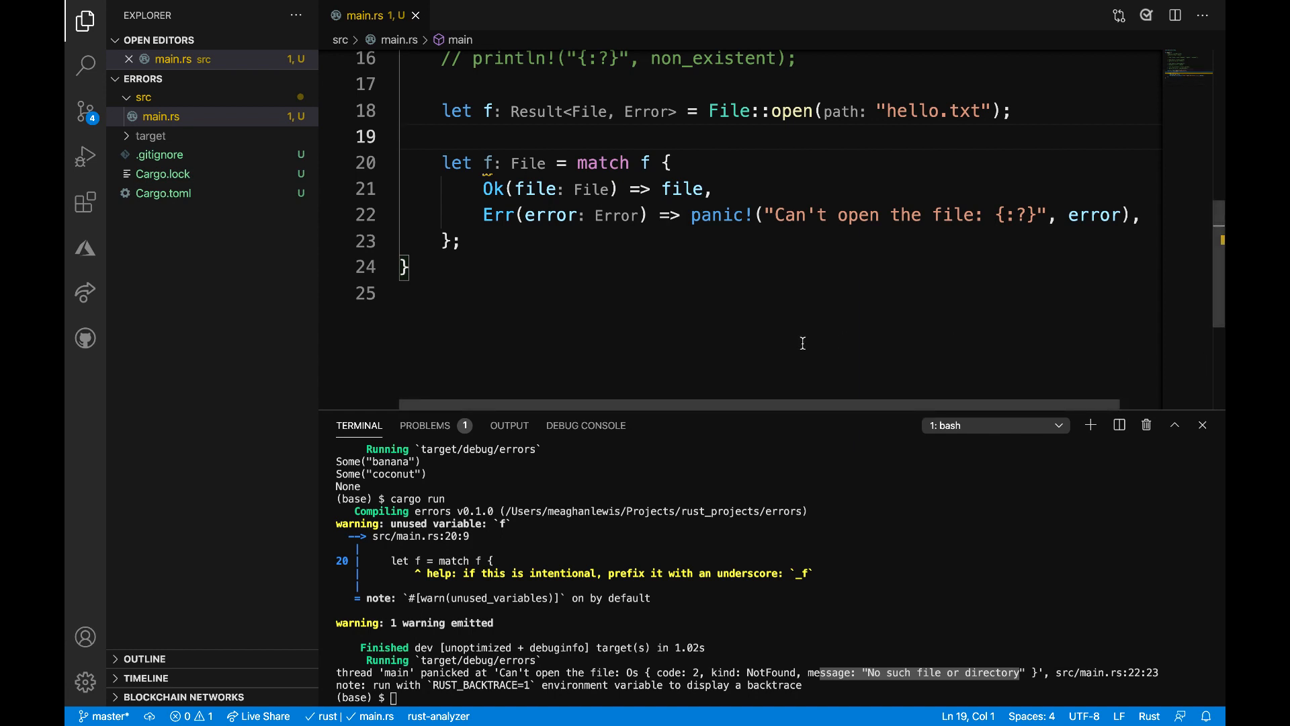
# Return to the main.rs editor after reading the "Can't open the file" panic output
pyautogui.click(465, 239)
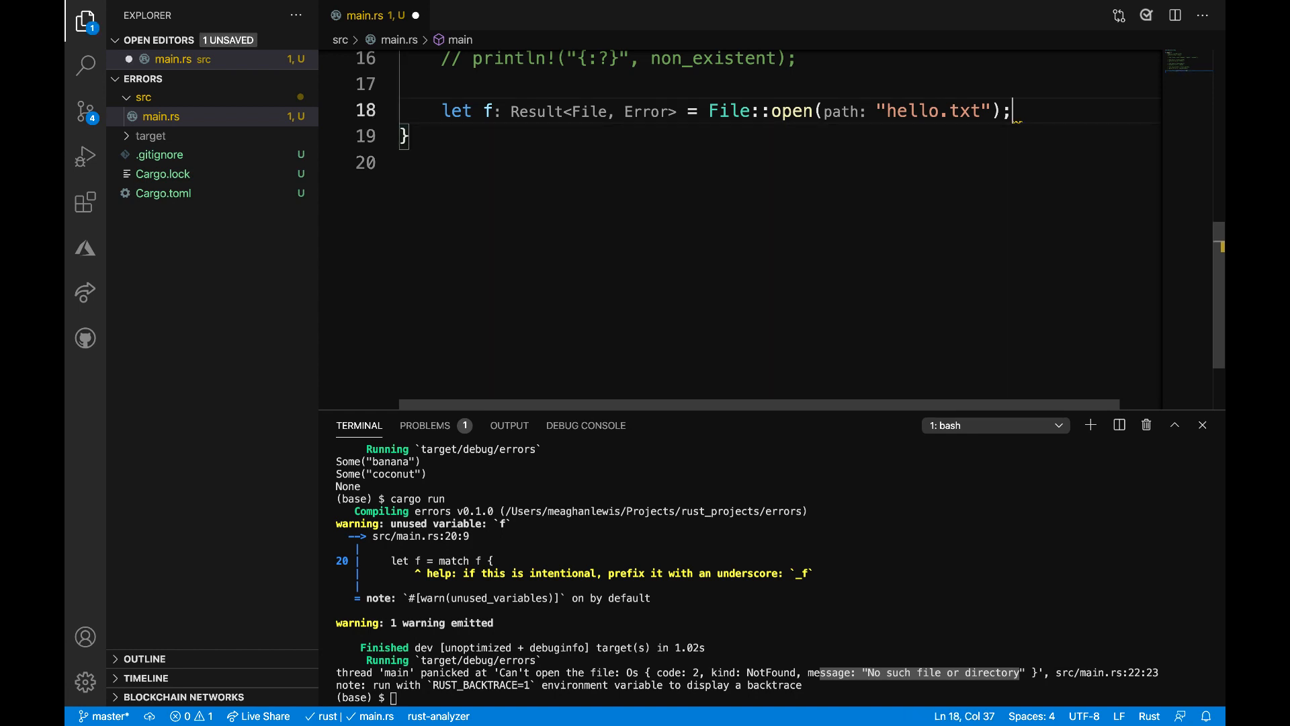
# Append .unwrap() to File::open("hello.txt") using the autocomplete suggestion
pyautogui.write('.unw')
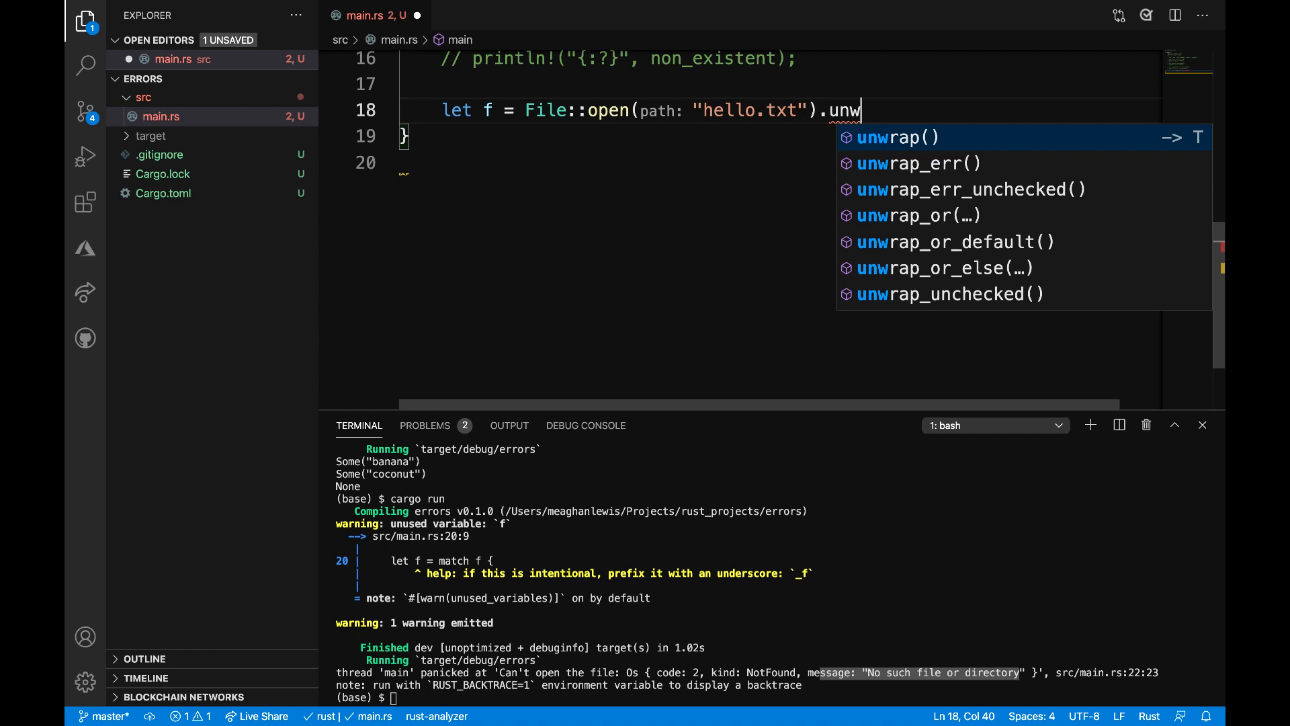
pyautogui.click(895, 137)
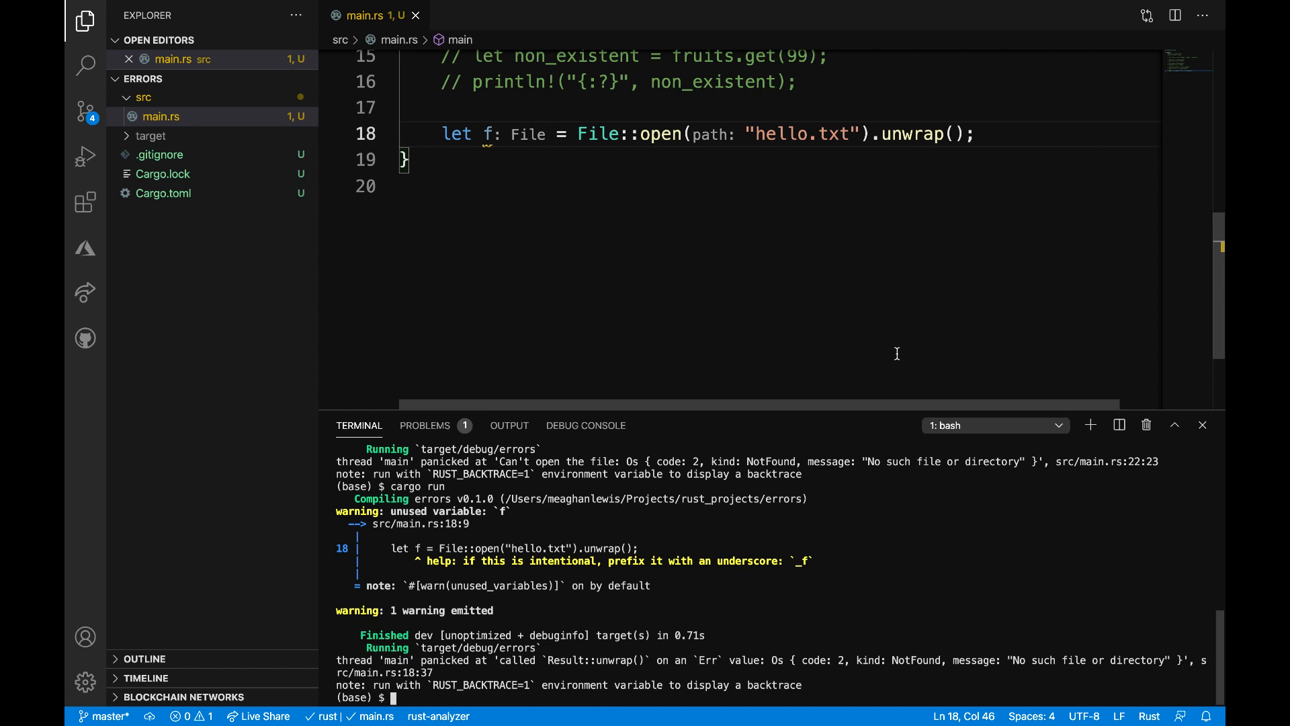
pyautogui.moveTo(916, 125)
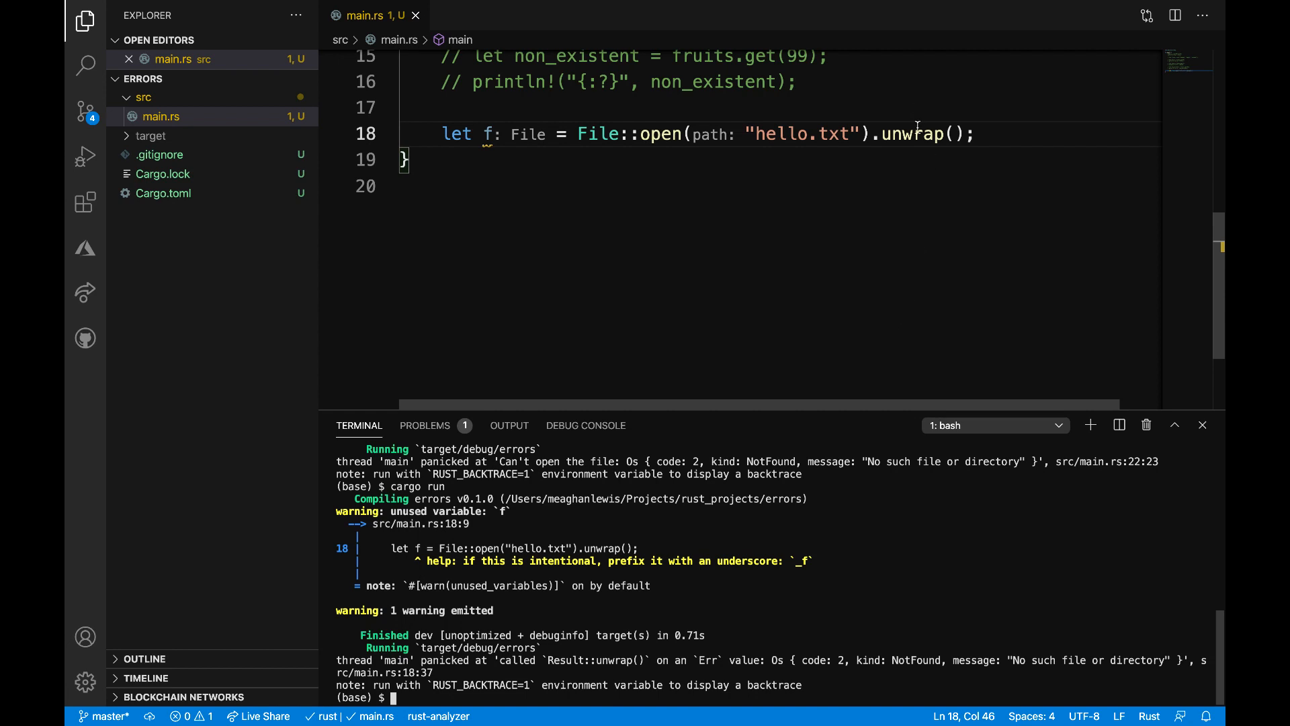
# Replace .unwrap() with .expect("Failed to open hello.txt")
pyautogui.write('expect')
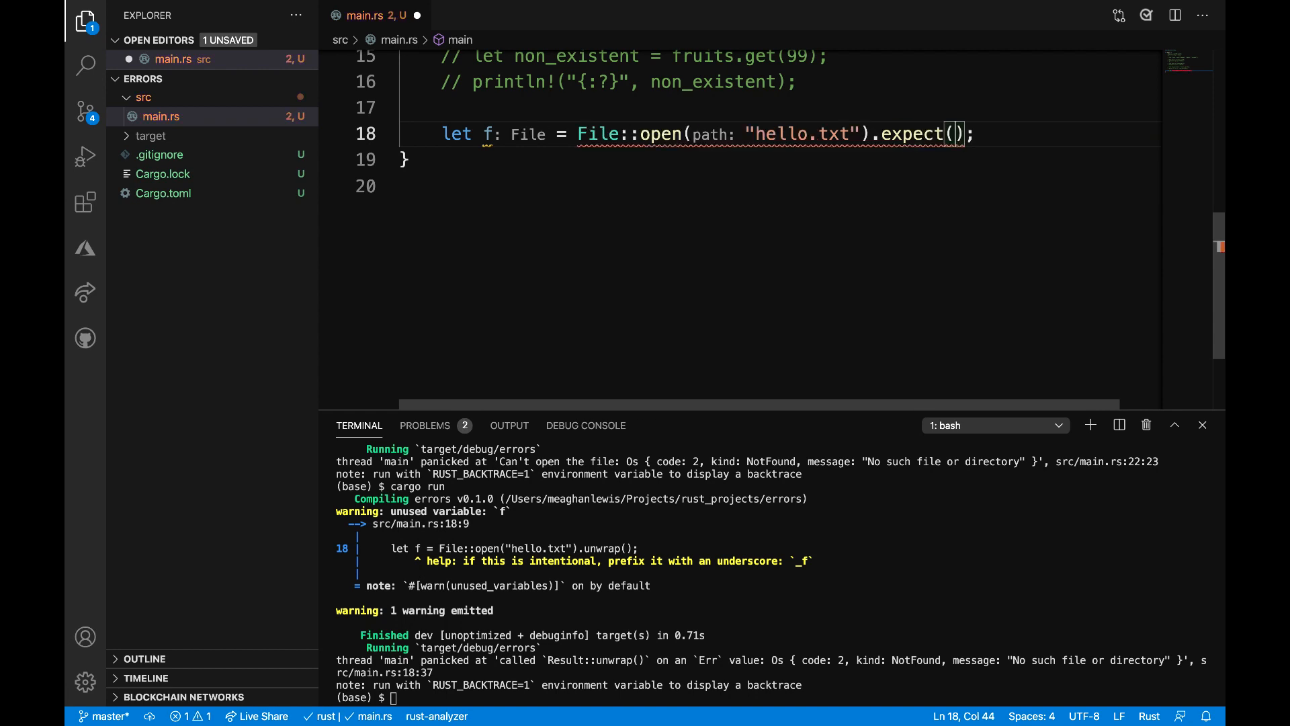
pyautogui.write('"')
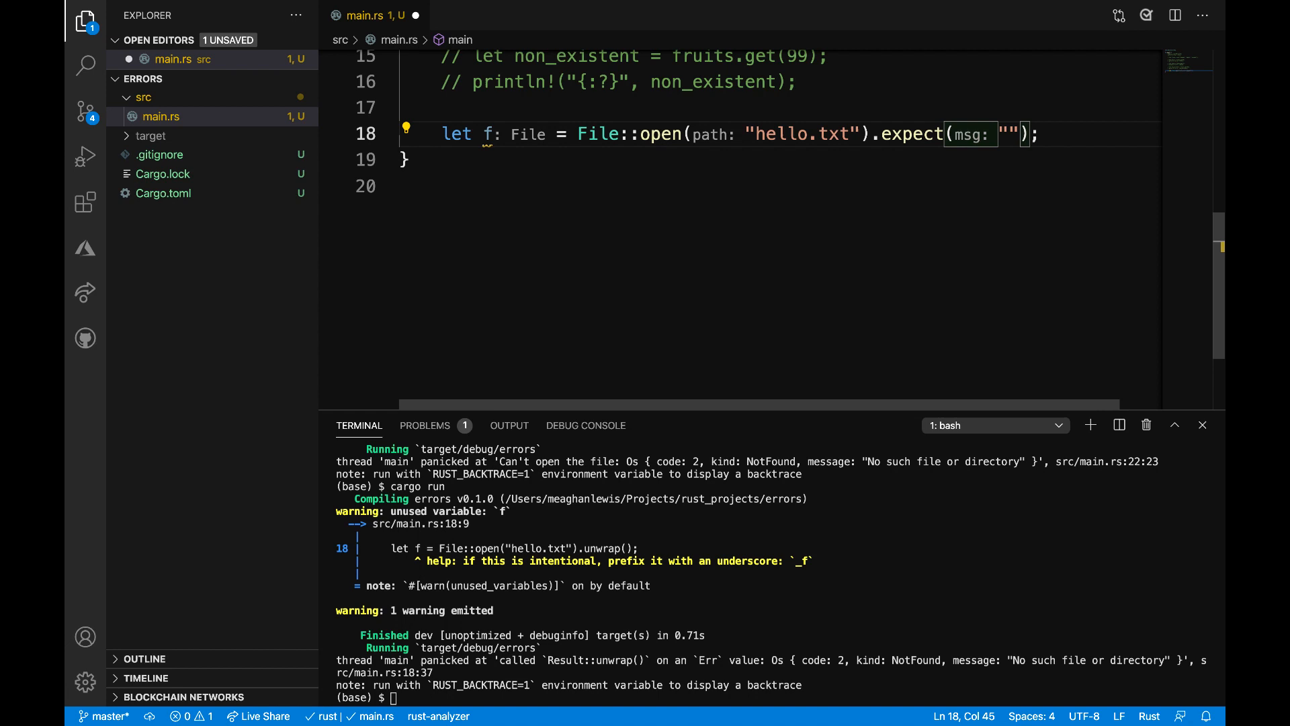
pyautogui.write('Failed t')
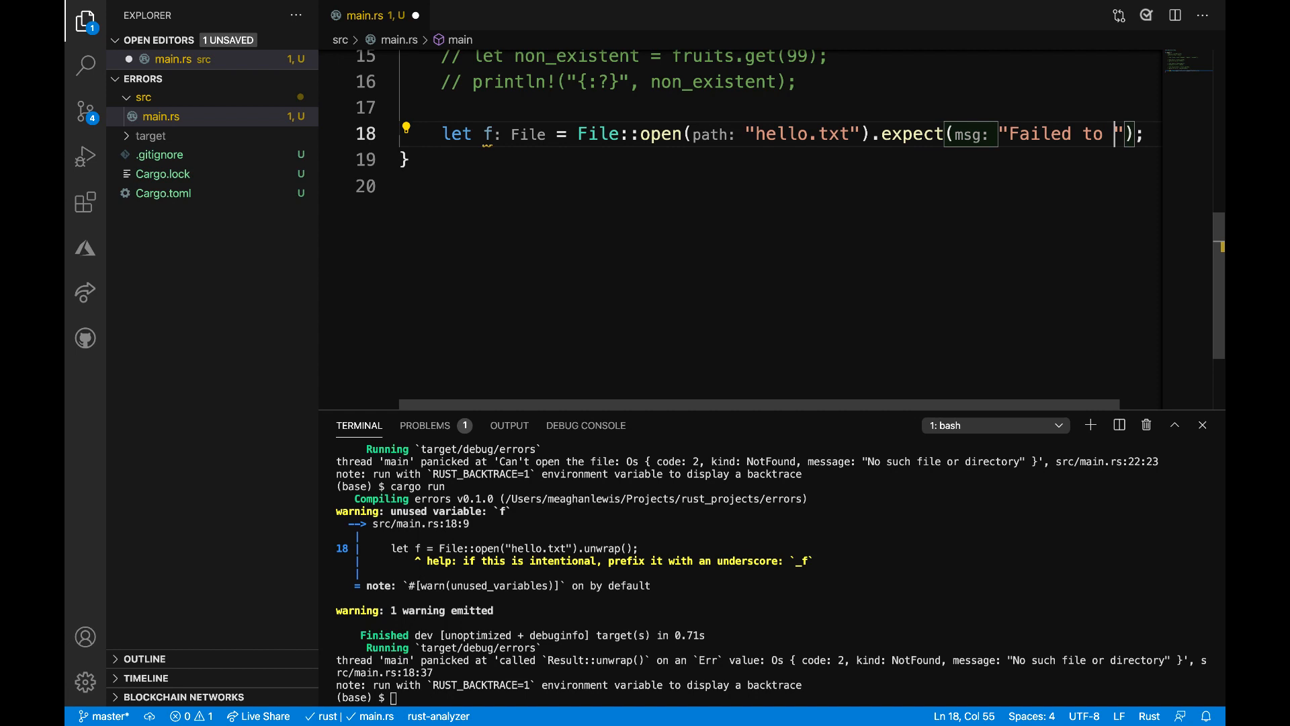
pyautogui.write('open hello.txt')
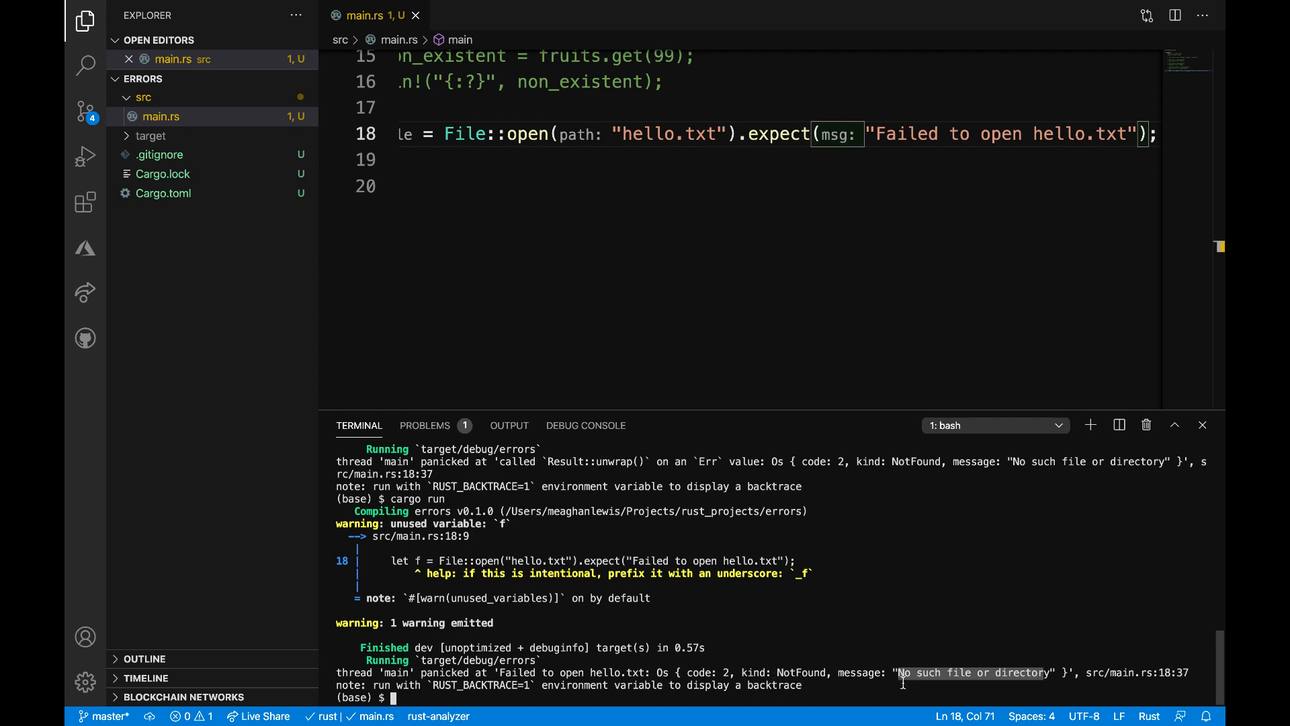
pyautogui.moveTo(926, 671)
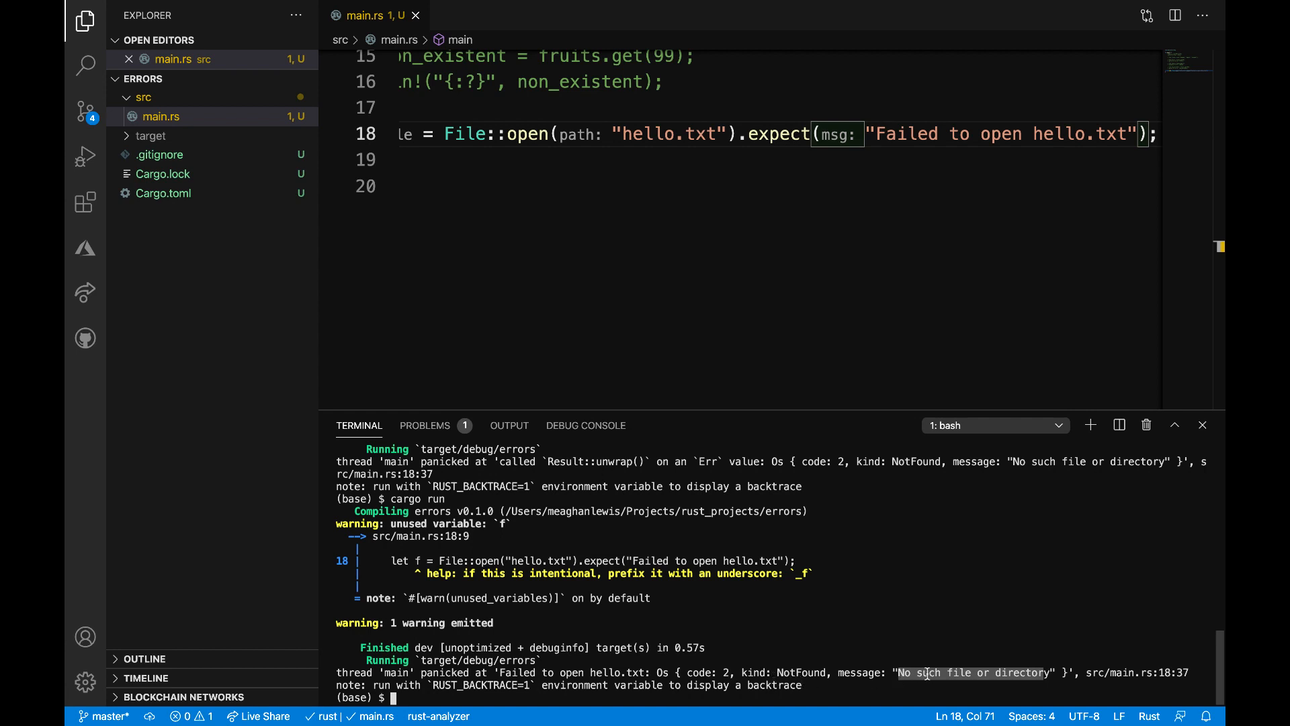